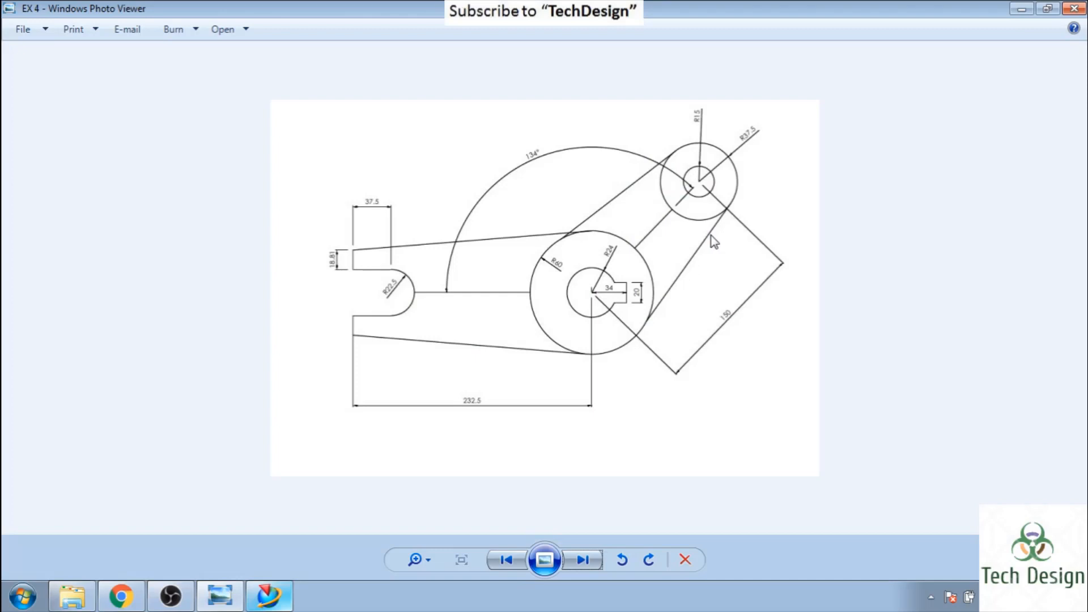
pyautogui.moveTo(589, 261)
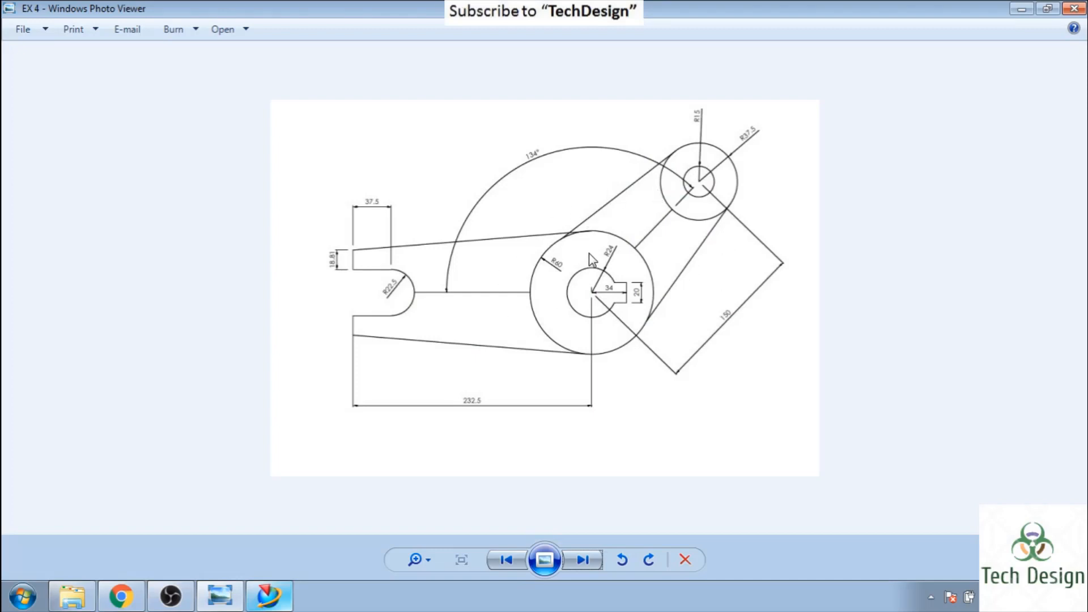
pyautogui.moveTo(565, 242)
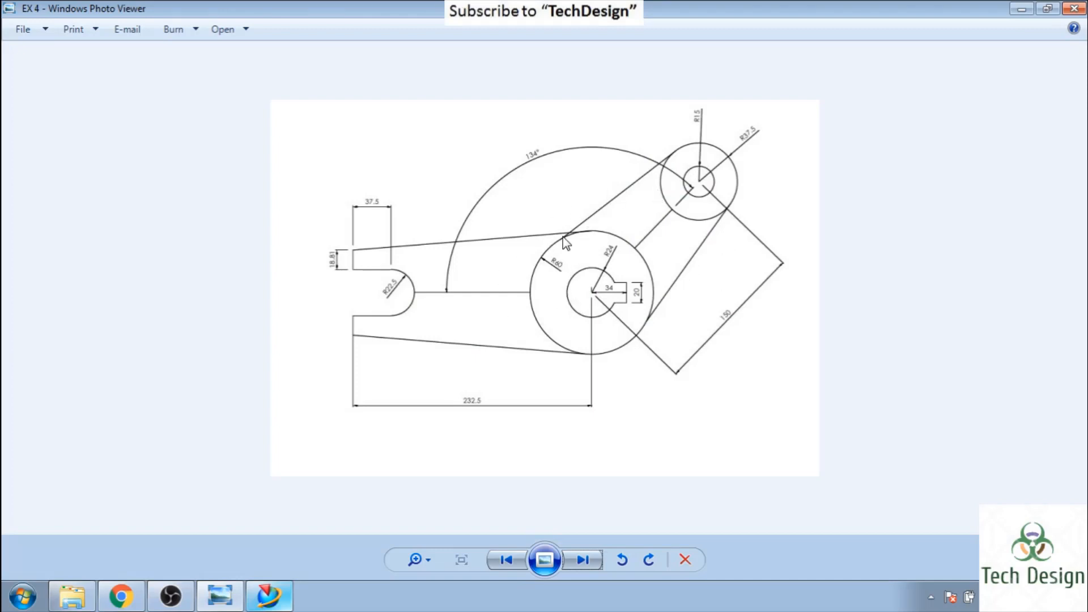
# Step: Switch from the reference drawing to NX and create a new Model part
pyautogui.click(270, 596)
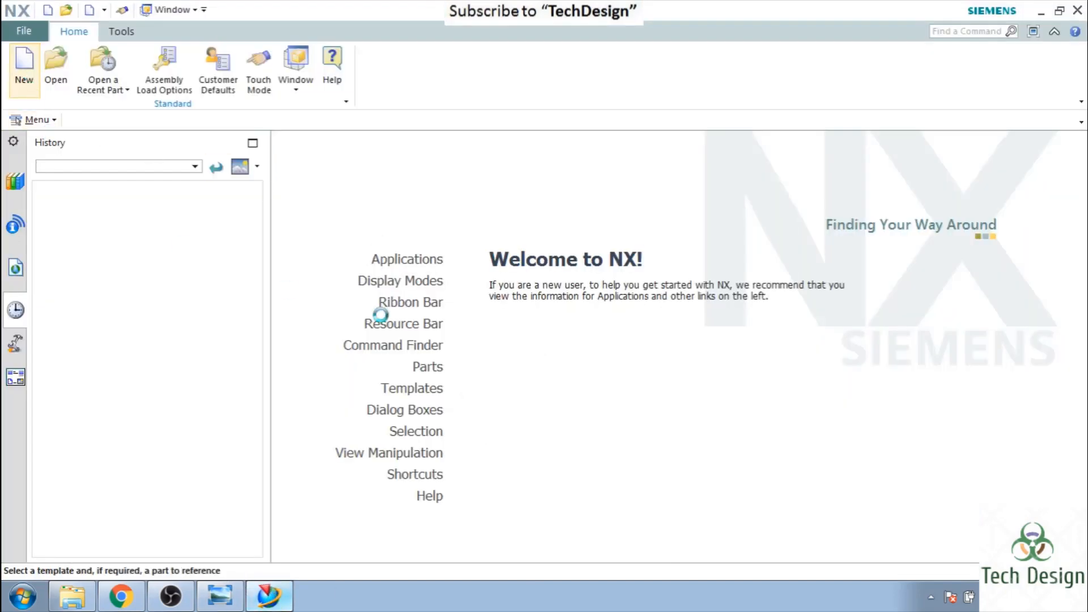
pyautogui.click(24, 66)
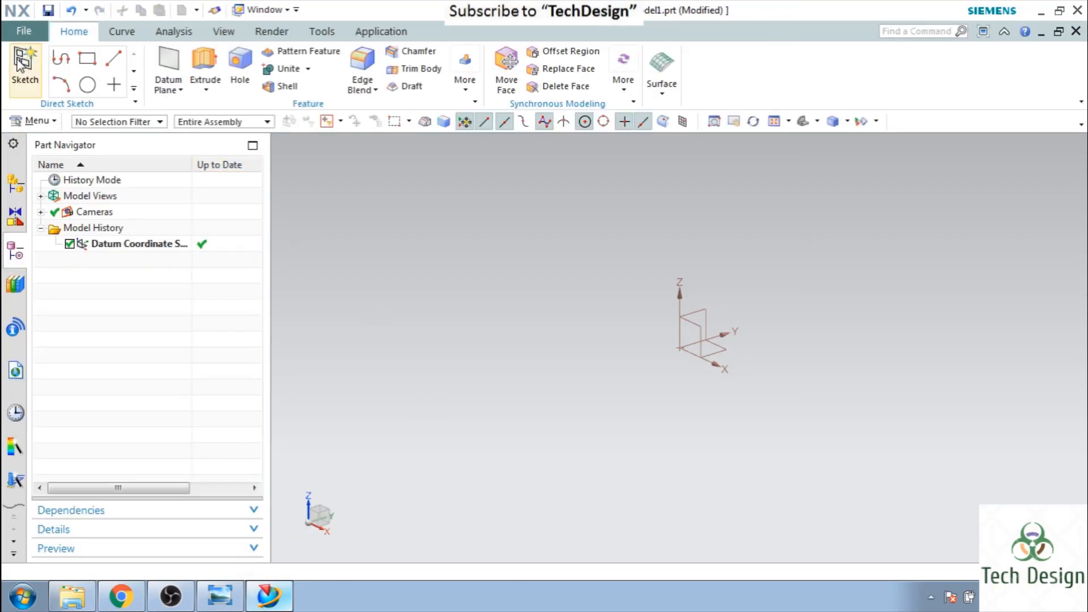
# Step: Start a sketch and set the inner circle's radius to 24 with Radial Dimension
pyautogui.click(24, 66)
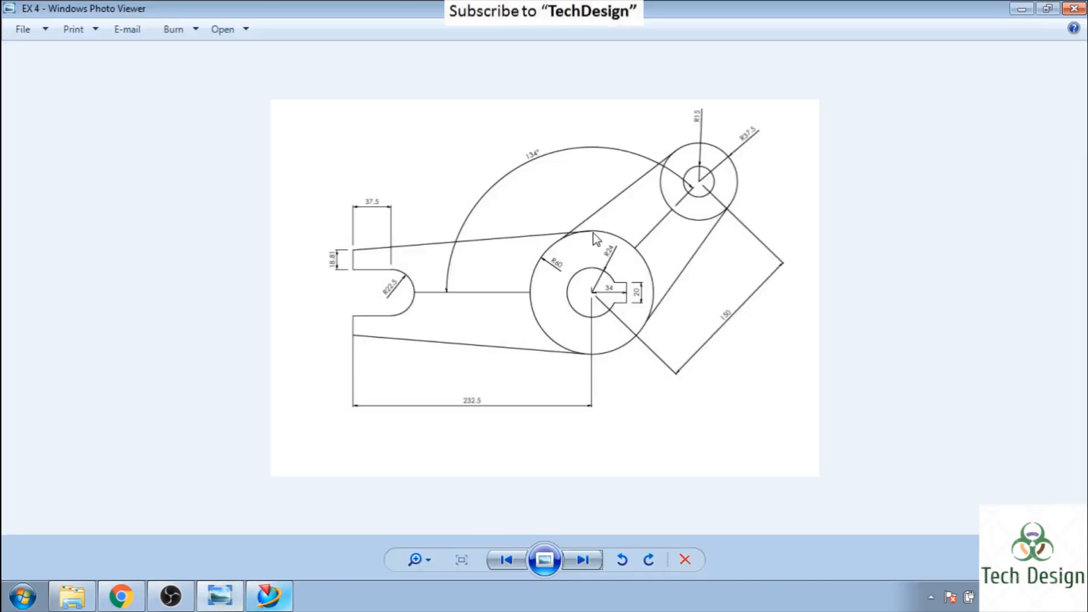
pyautogui.moveTo(715, 231)
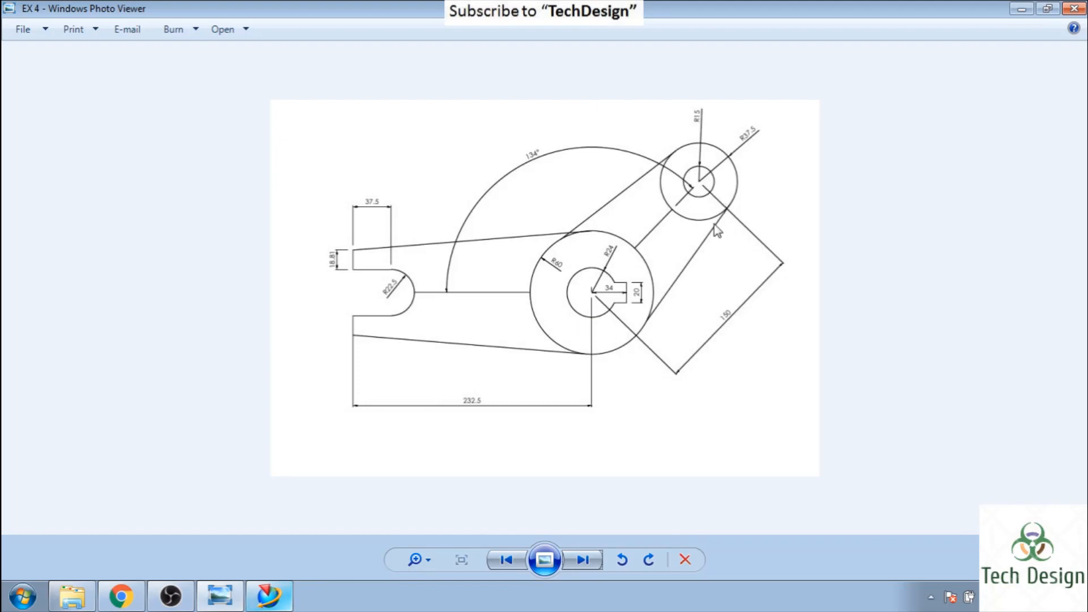
pyautogui.moveTo(559, 274)
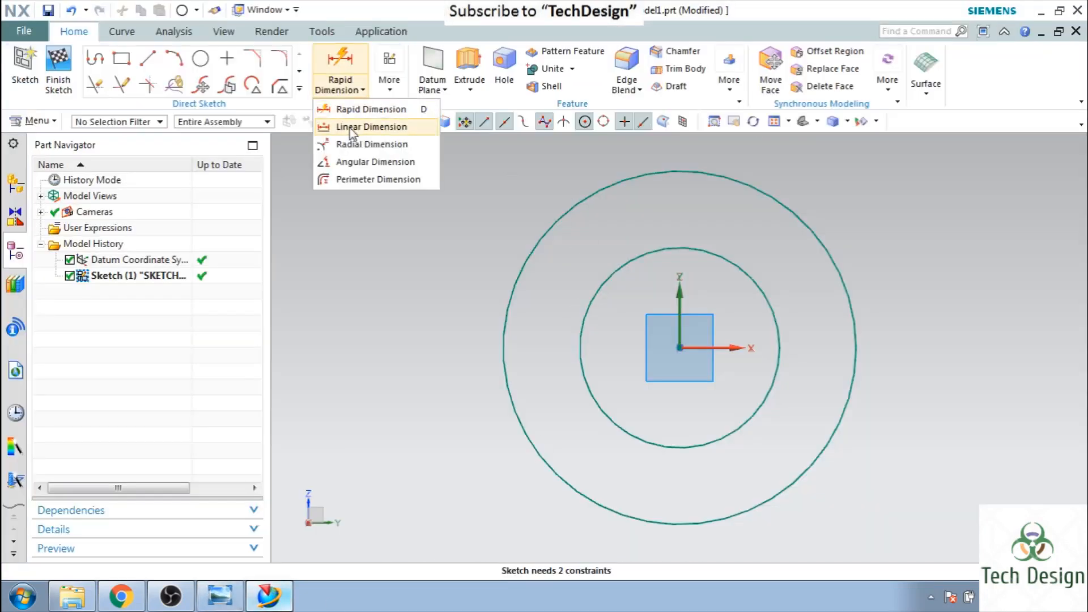
pyautogui.click(376, 144)
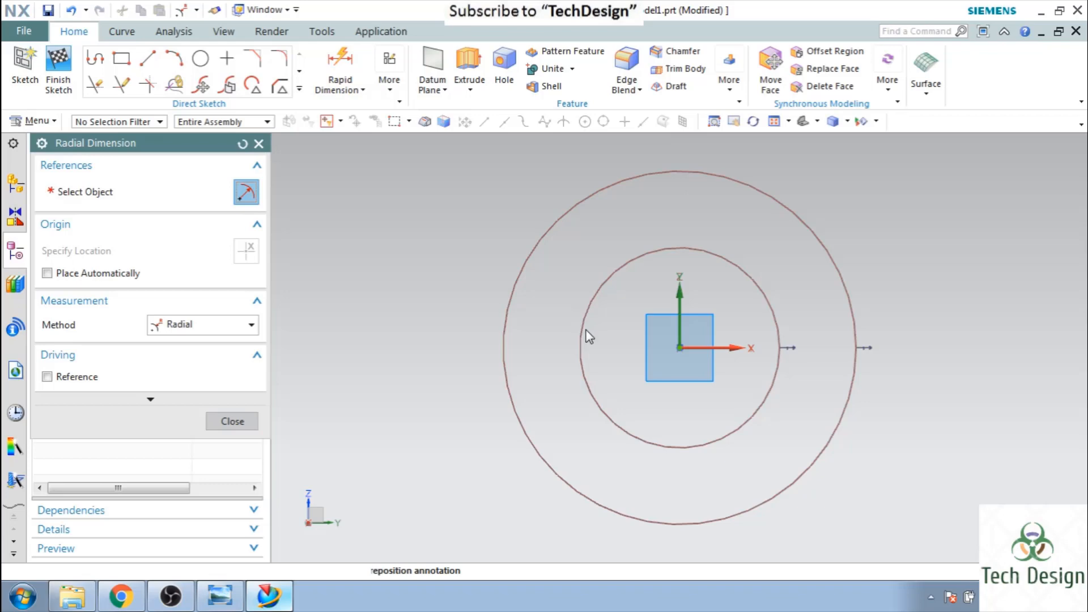
pyautogui.click(588, 340)
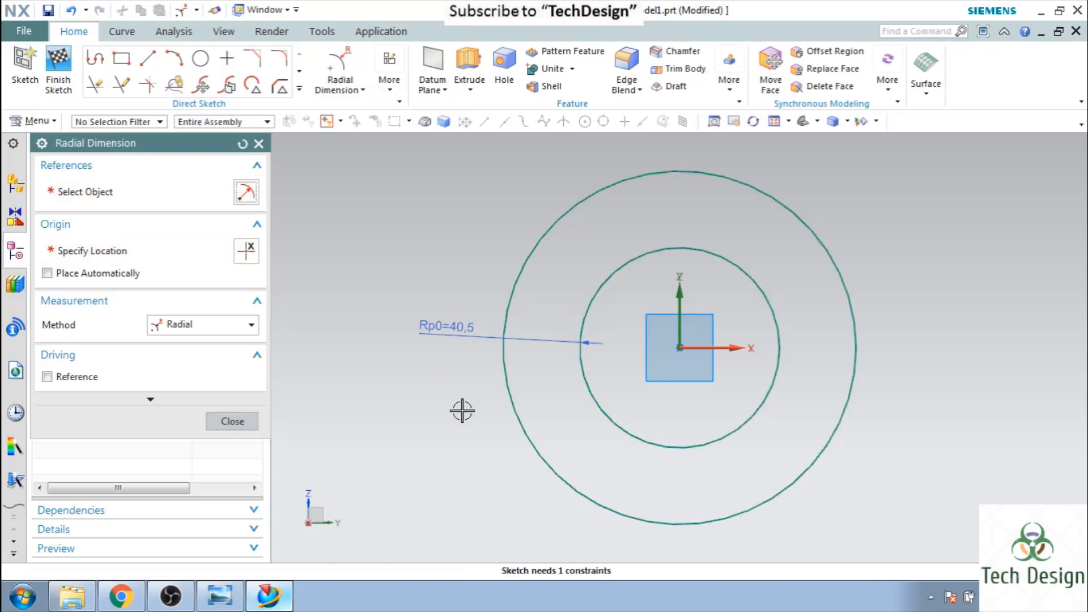
pyautogui.click(232, 421)
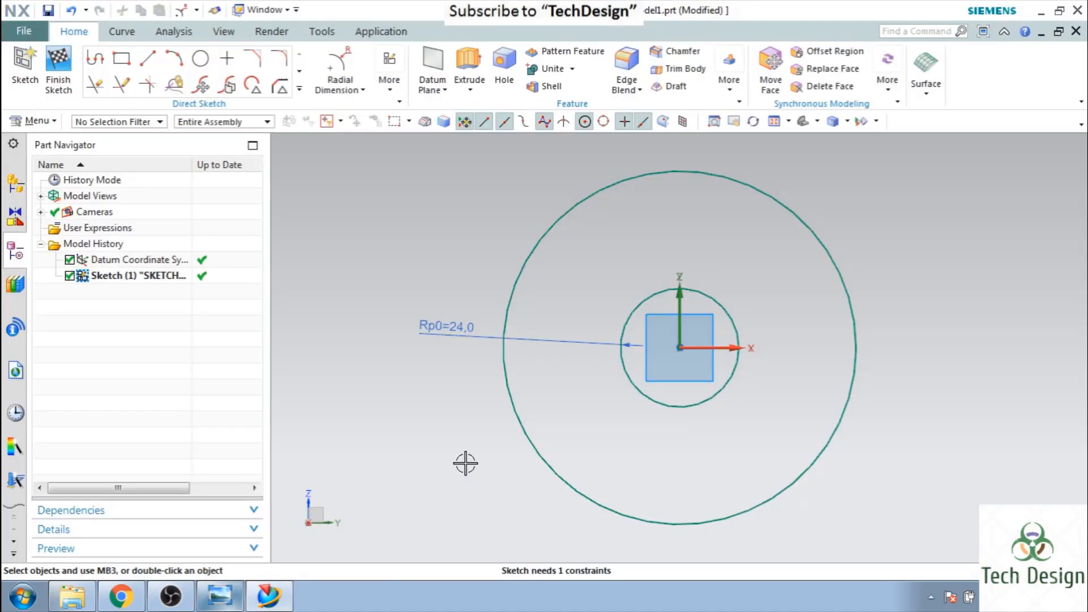
# Step: Dimension the outer circle to radius 60, then check the reference drawing
pyautogui.click(339, 69)
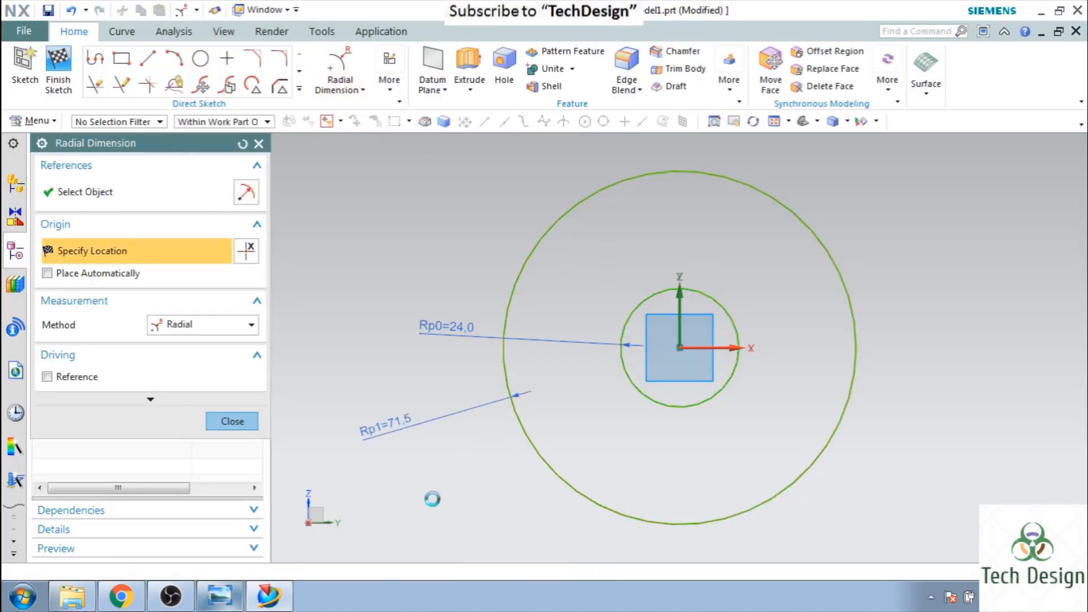
pyautogui.doubleClick(386, 420)
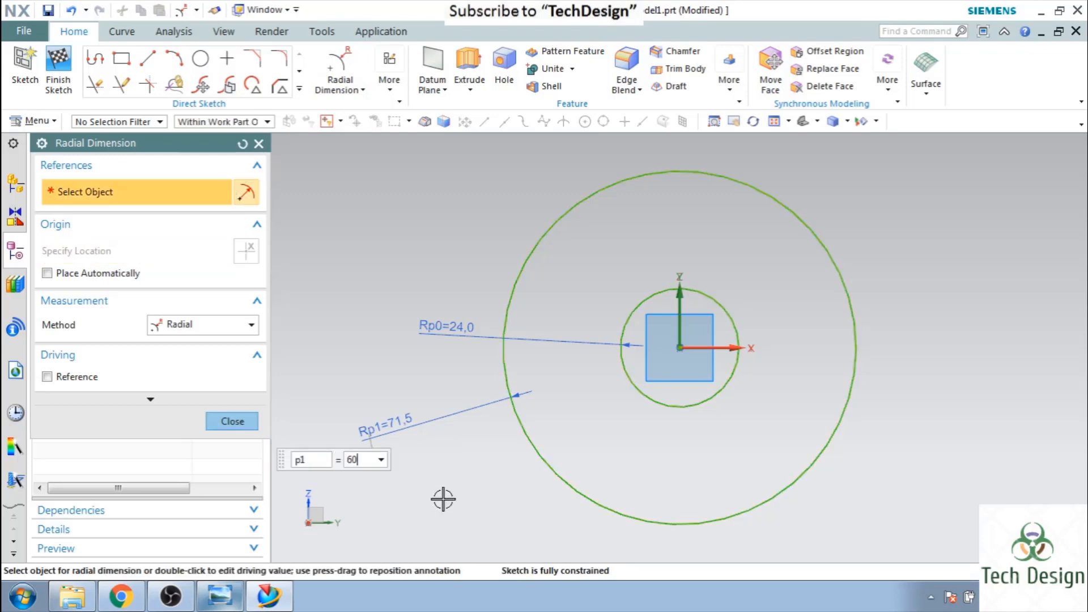
pyautogui.click(231, 420)
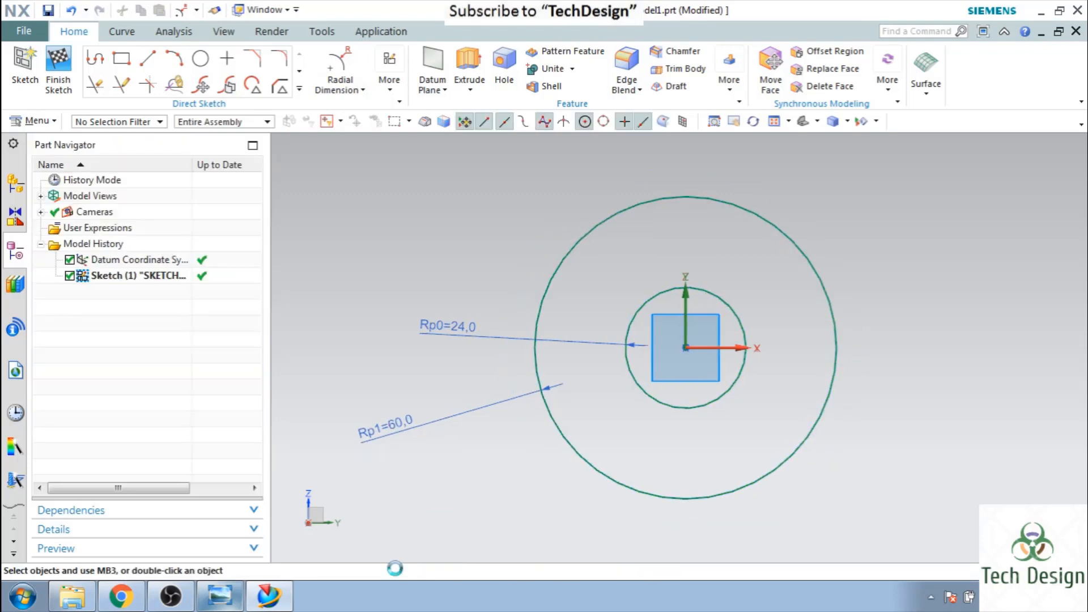
pyautogui.click(220, 595)
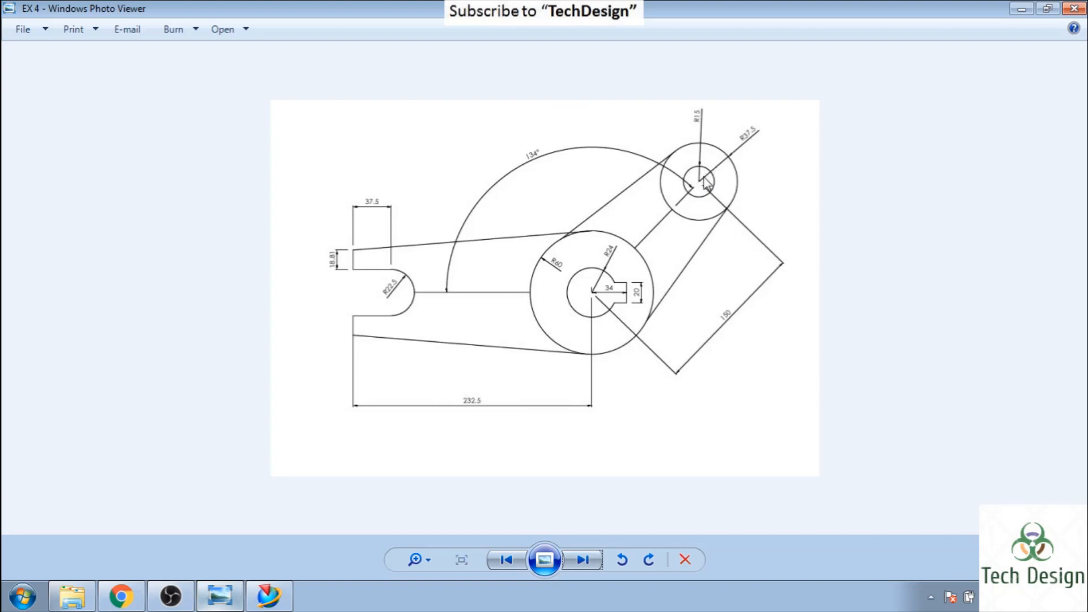
pyautogui.moveTo(703, 138)
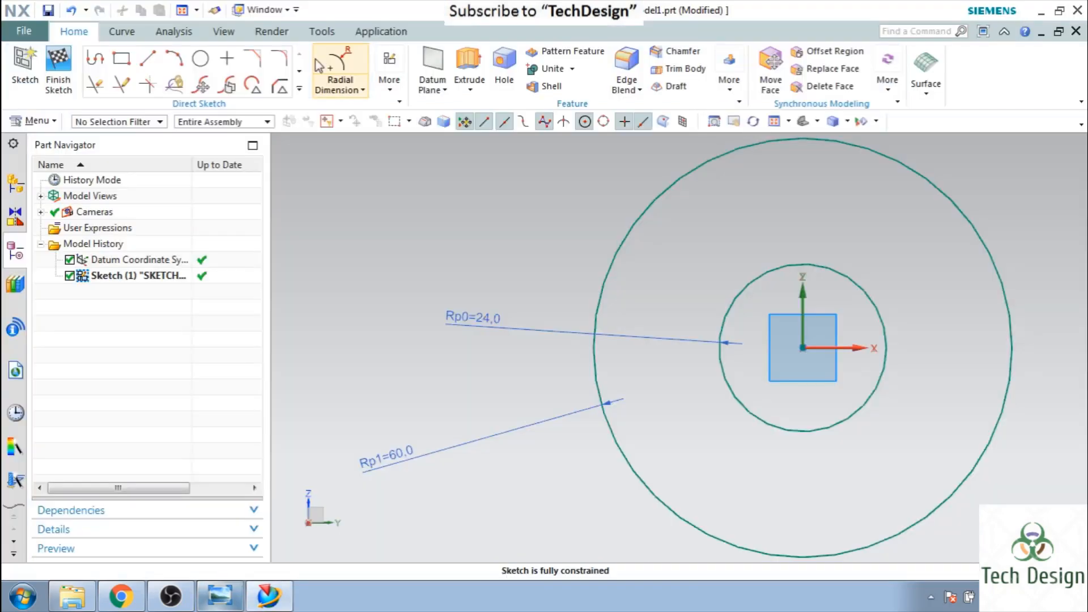
# Step: Draw the small-end circle pair, entering diameter 30 for the inner one
pyautogui.click(200, 58)
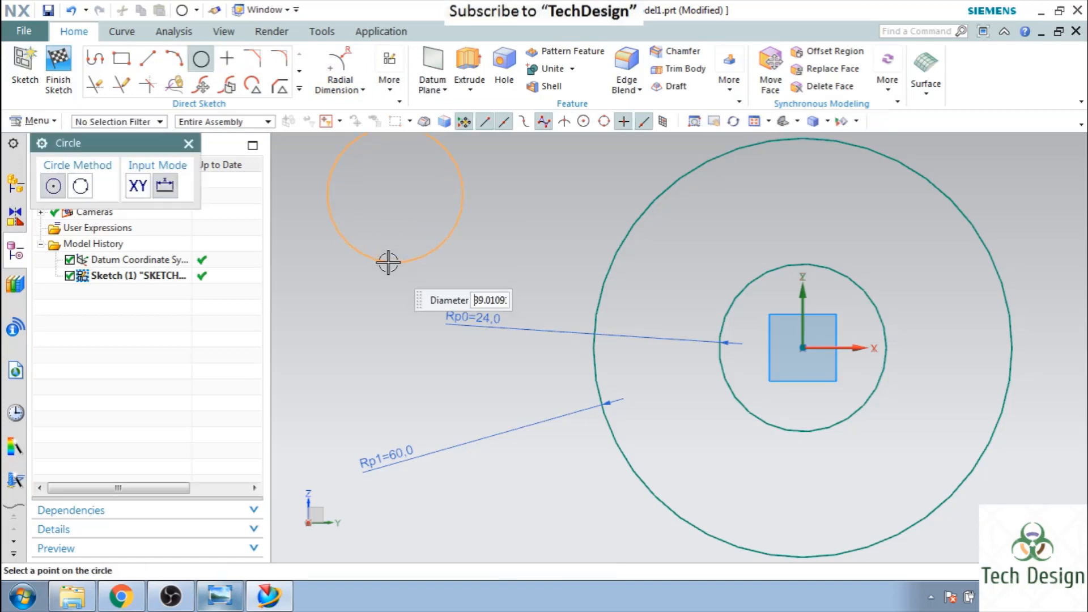
pyautogui.write('15')
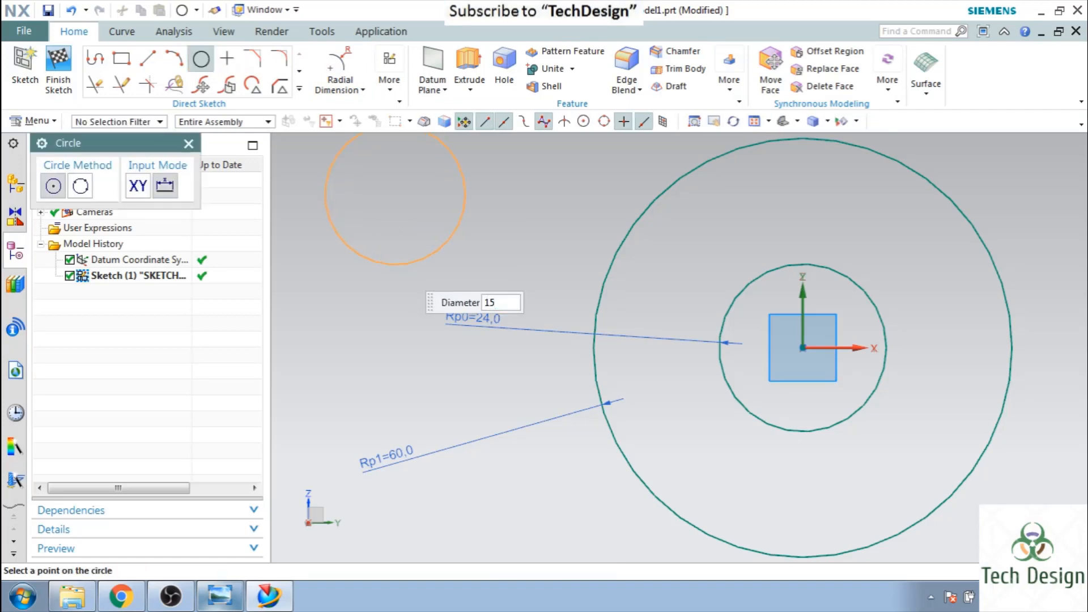
pyautogui.write('30')
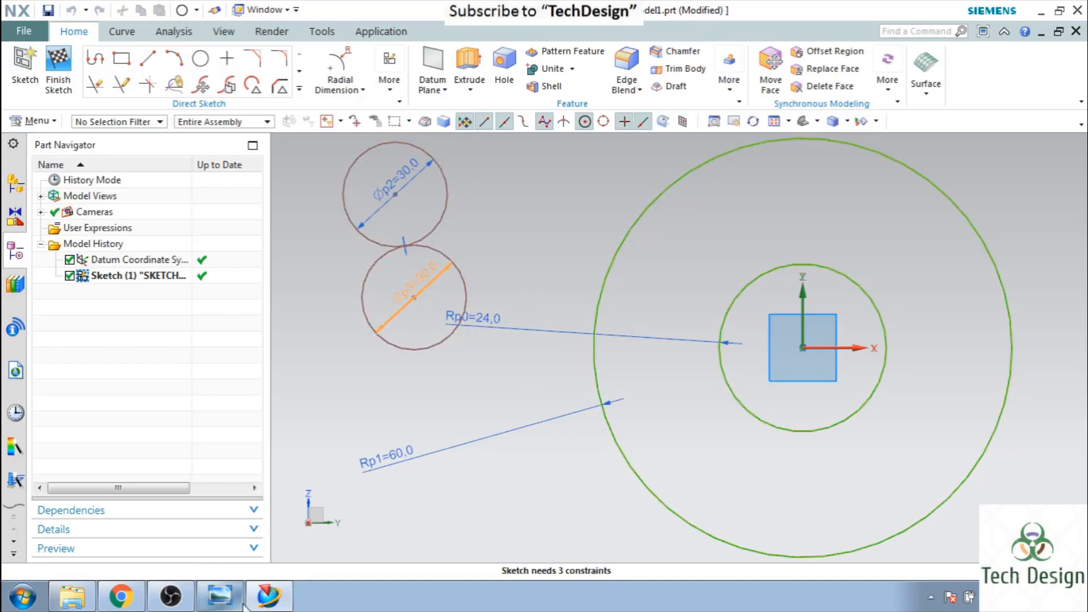
pyautogui.click(220, 595)
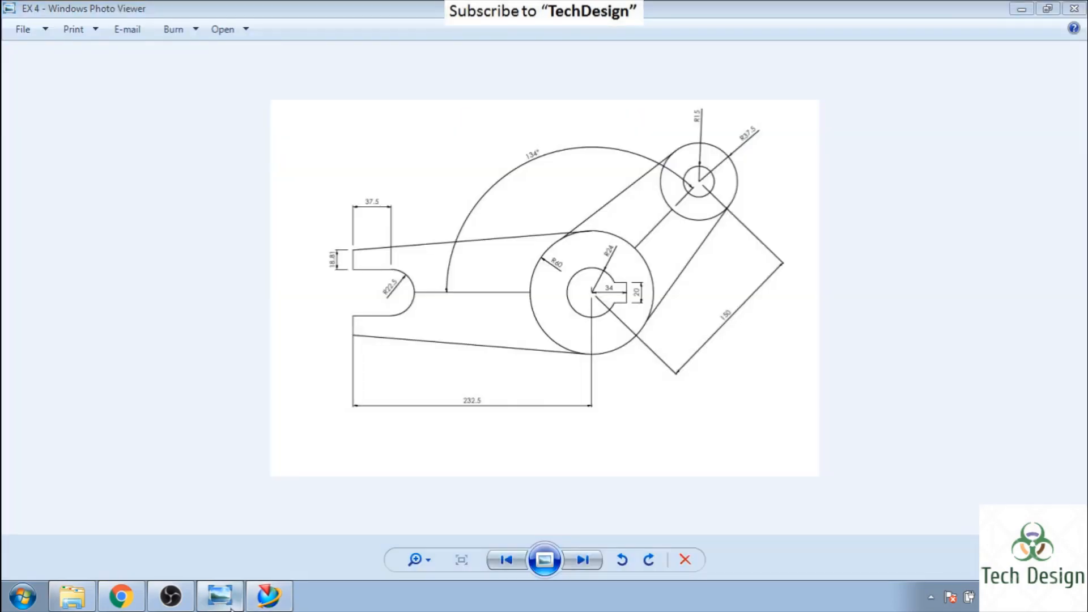
# Step: Set the outer small-end circle's diameter to 37.5*2 (75)
pyautogui.click(222, 595)
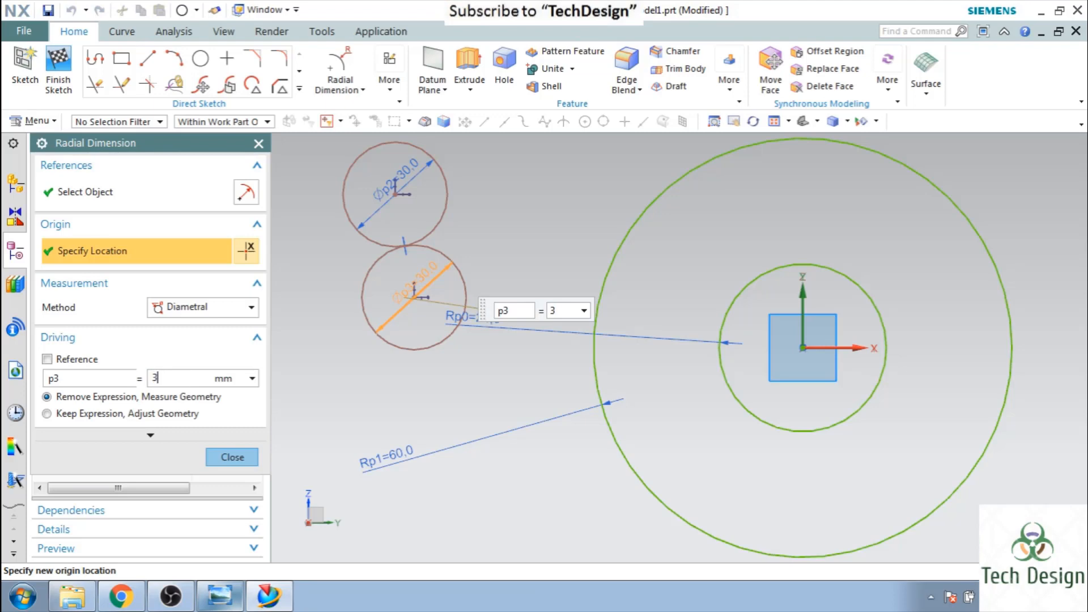
pyautogui.write('37.5*2')
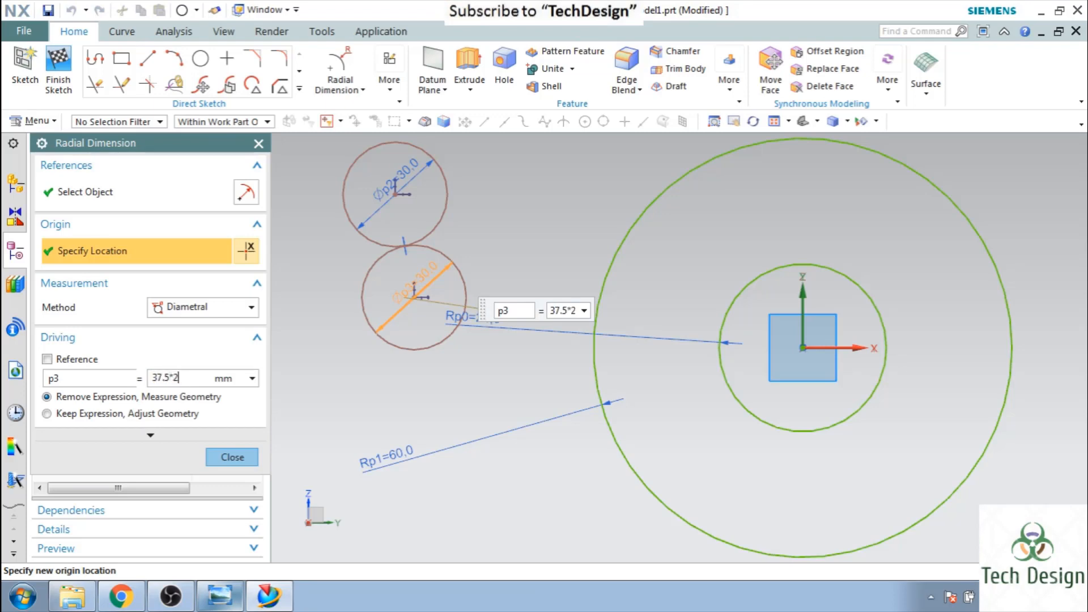
pyautogui.click(231, 457)
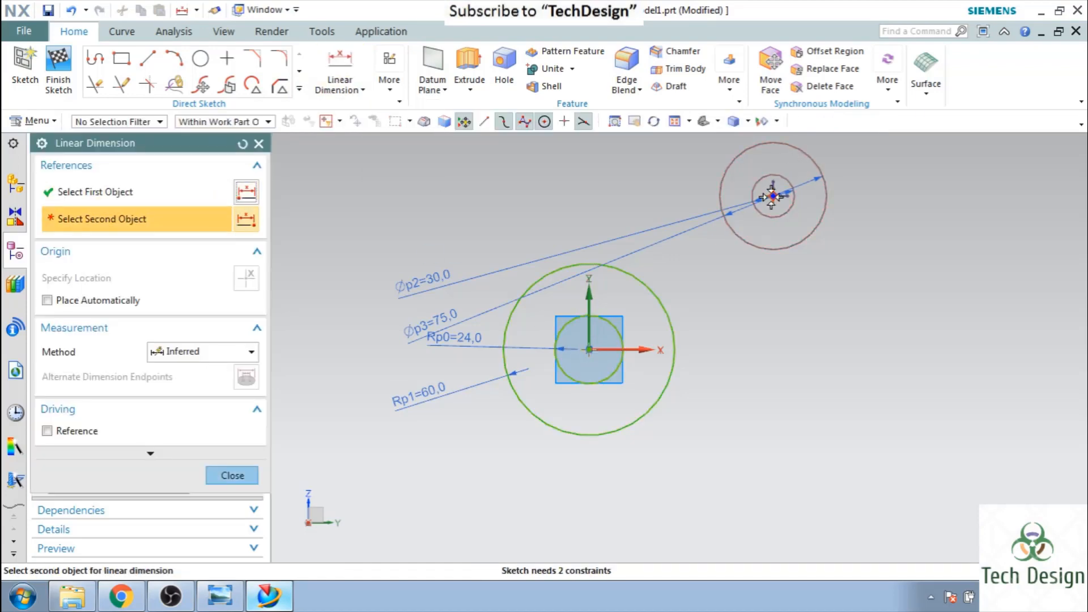
# Step: Dimension the centre-to-centre distance of the small circle pair to 150
pyautogui.click(772, 197)
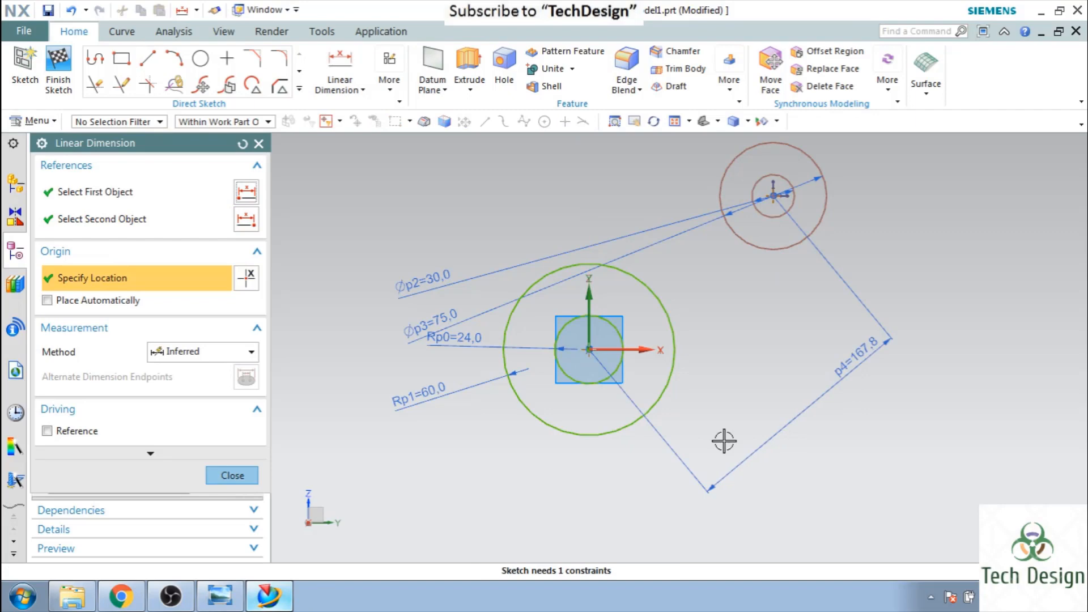
pyautogui.doubleClick(857, 358)
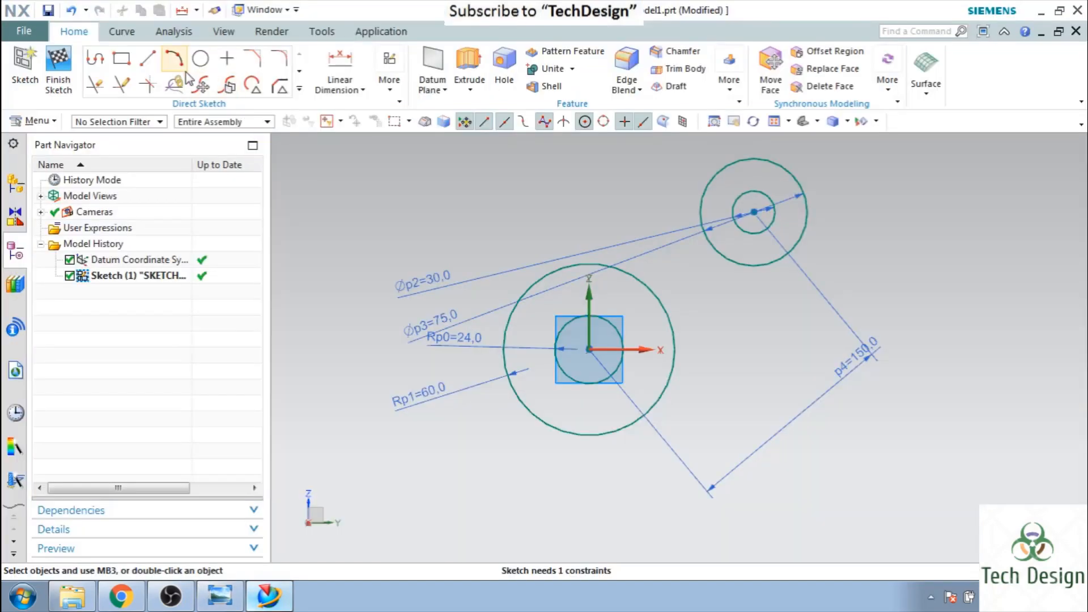
# Step: Draw the connecting line and place an angular dimension between it and the horizontal axis
pyautogui.click(146, 57)
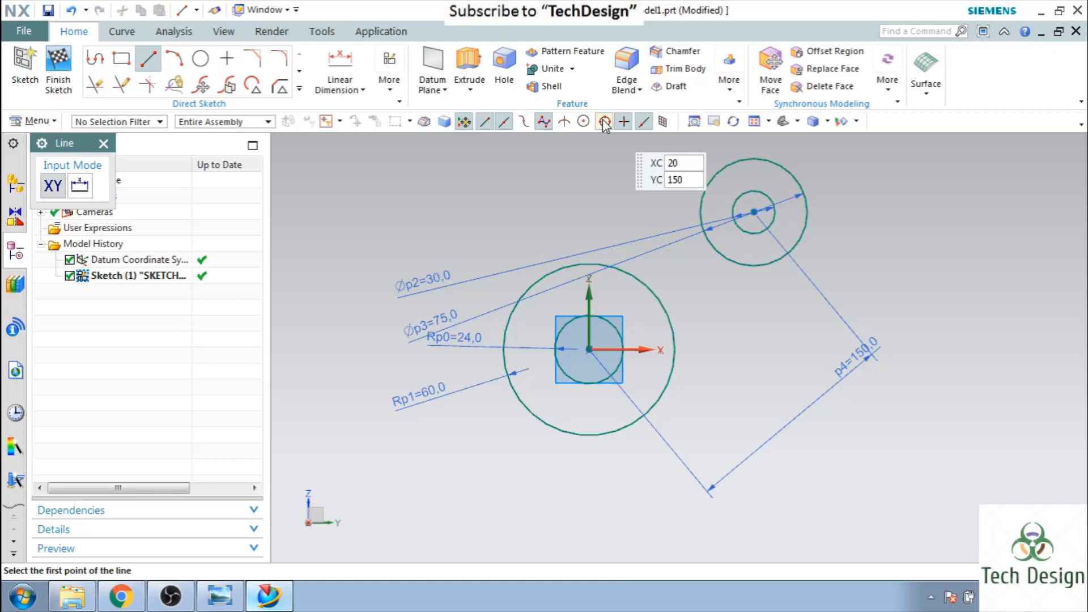
pyautogui.moveTo(753, 213)
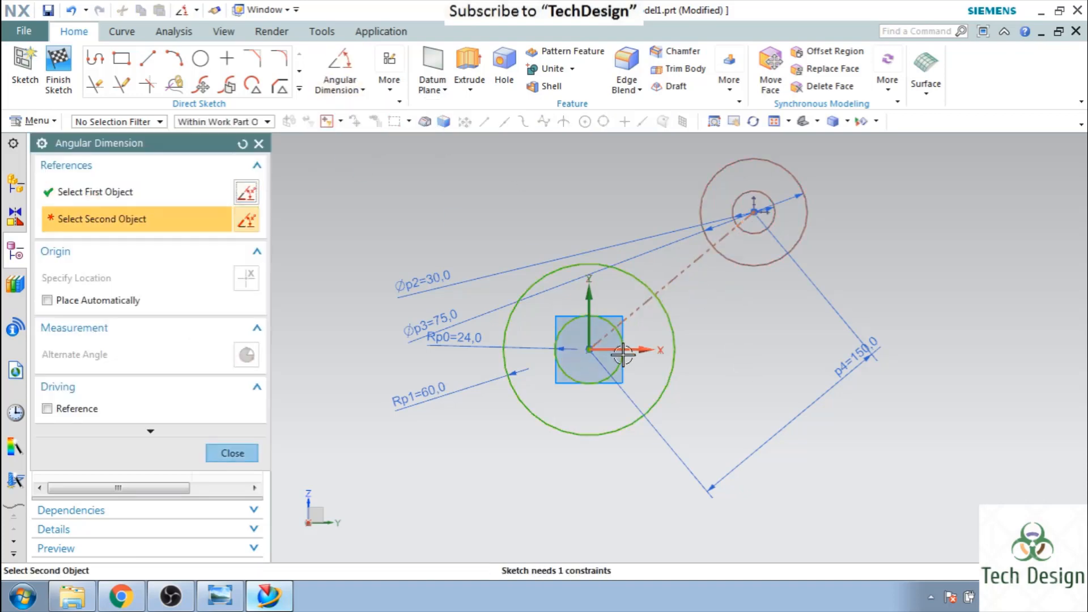
pyautogui.click(624, 354)
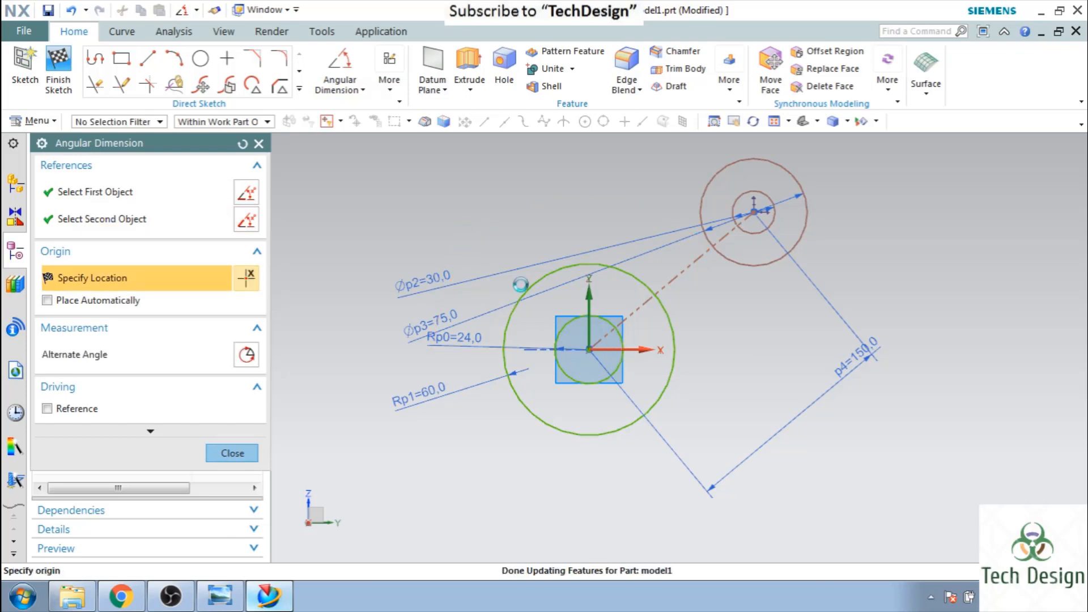
pyautogui.click(521, 285)
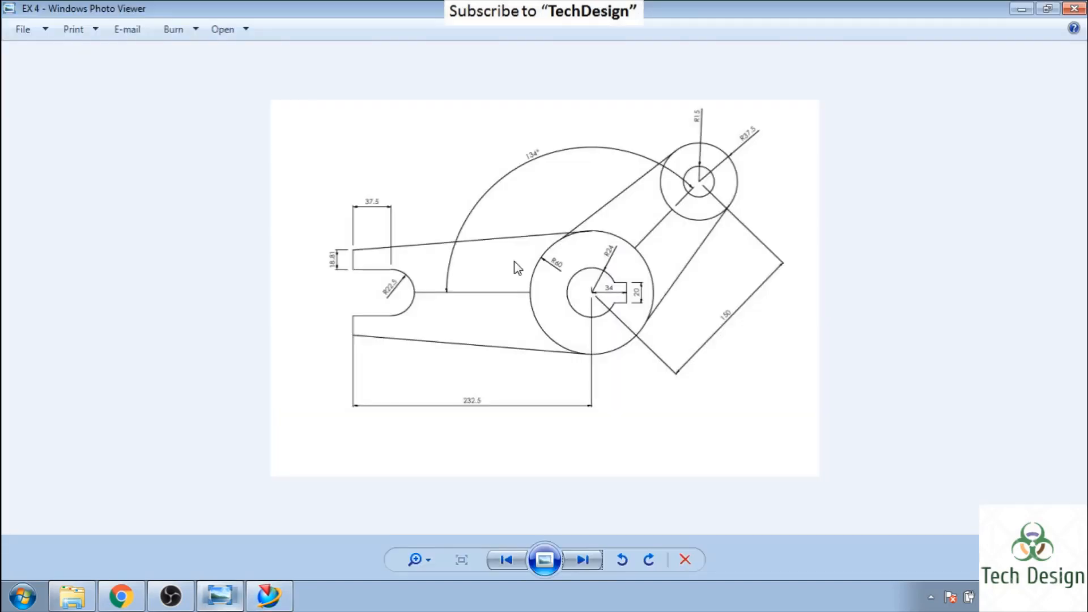
pyautogui.moveTo(566, 240)
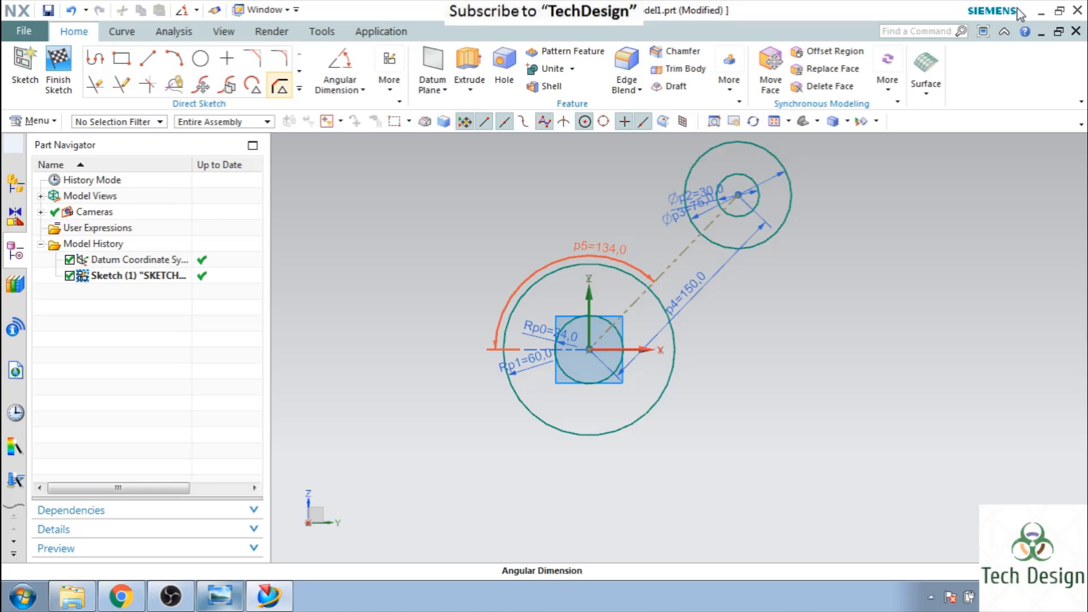
# Step: Draw two lines joining the circles, make them tangent to both, and trim the overhang
pyautogui.click(148, 58)
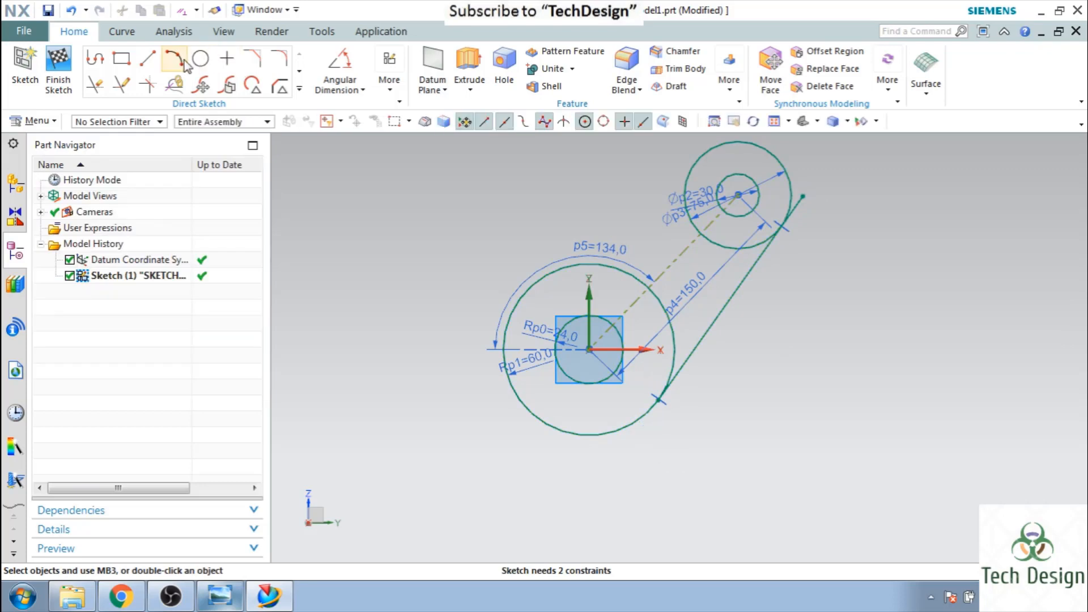
pyautogui.click(147, 58)
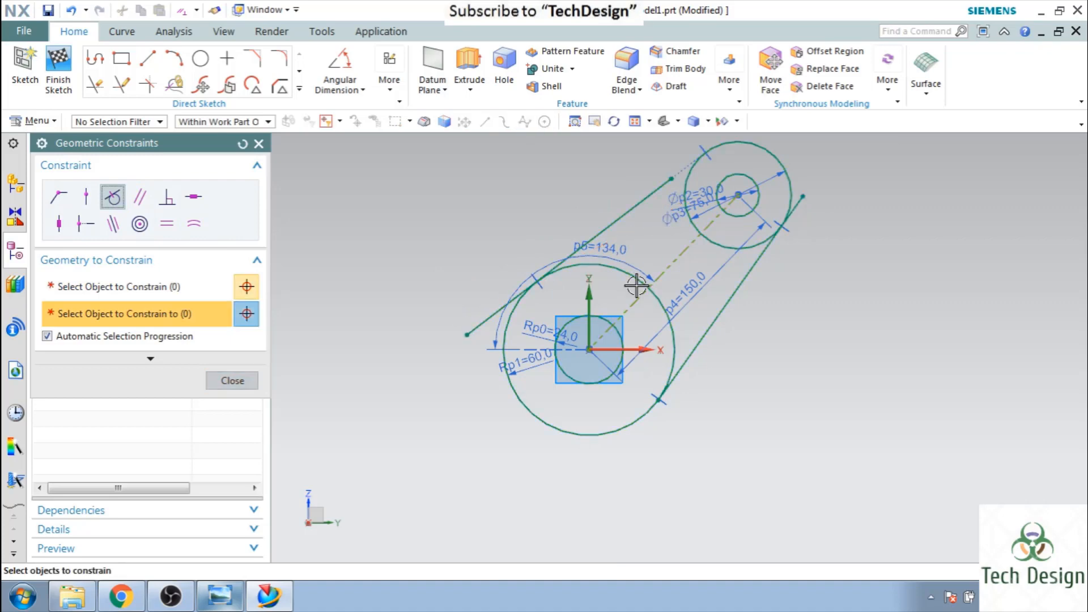
pyautogui.click(122, 82)
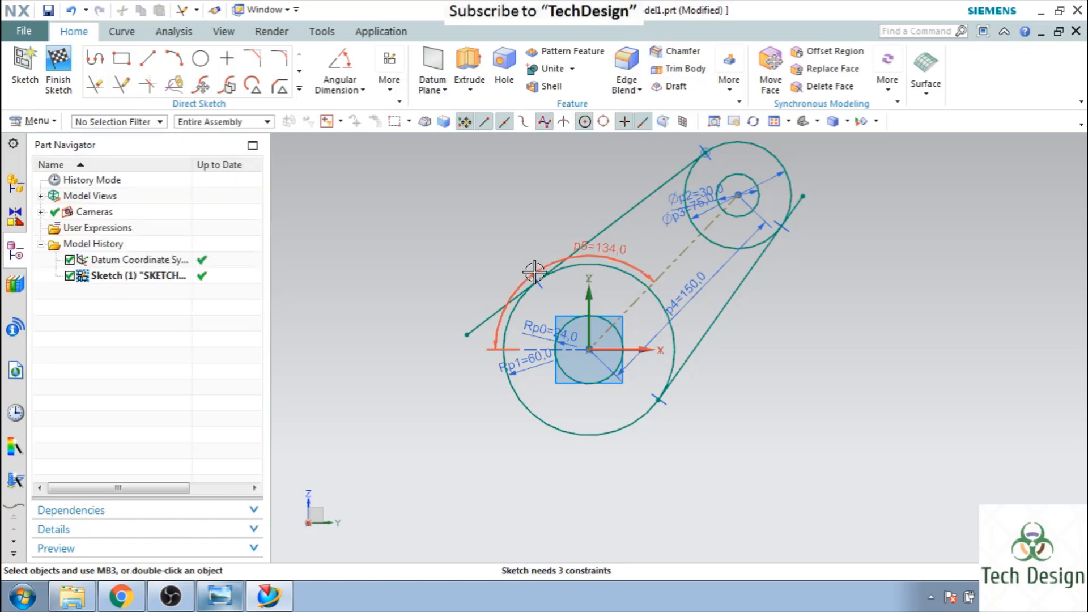
pyautogui.click(95, 83)
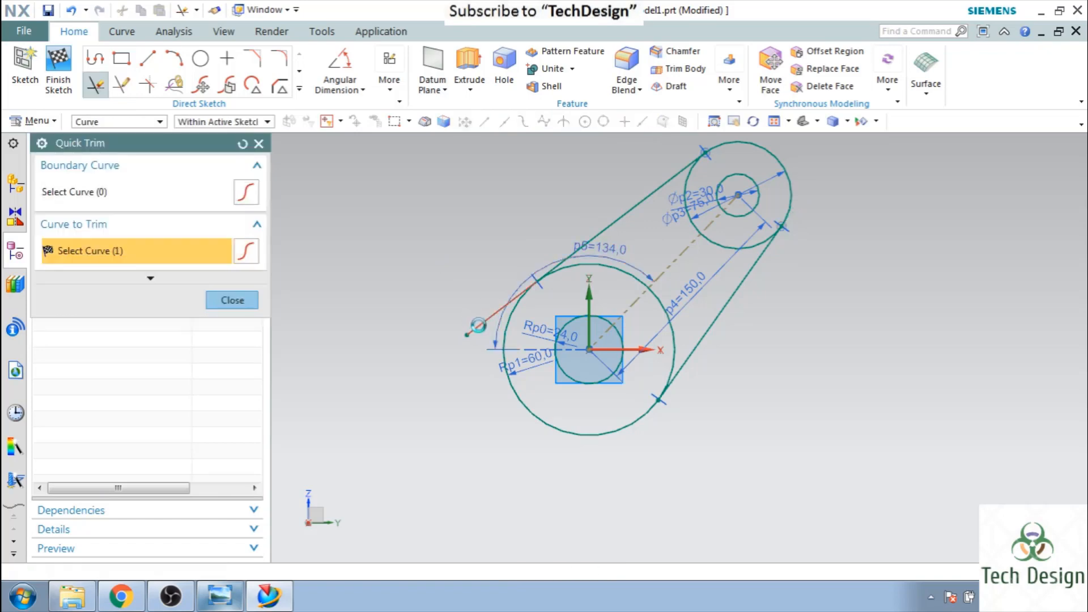
pyautogui.click(231, 299)
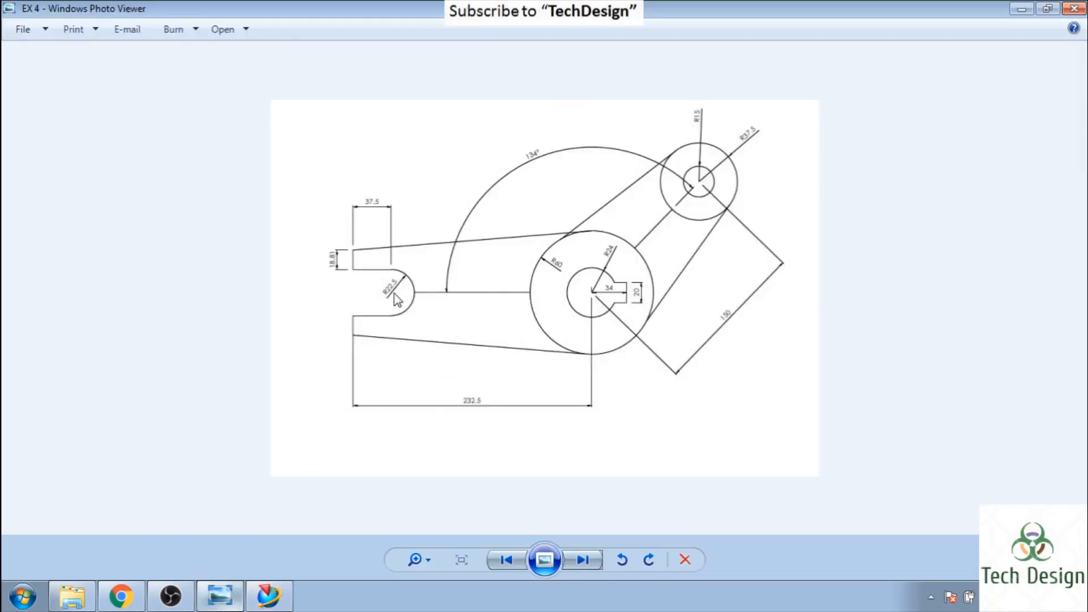
pyautogui.moveTo(381, 309)
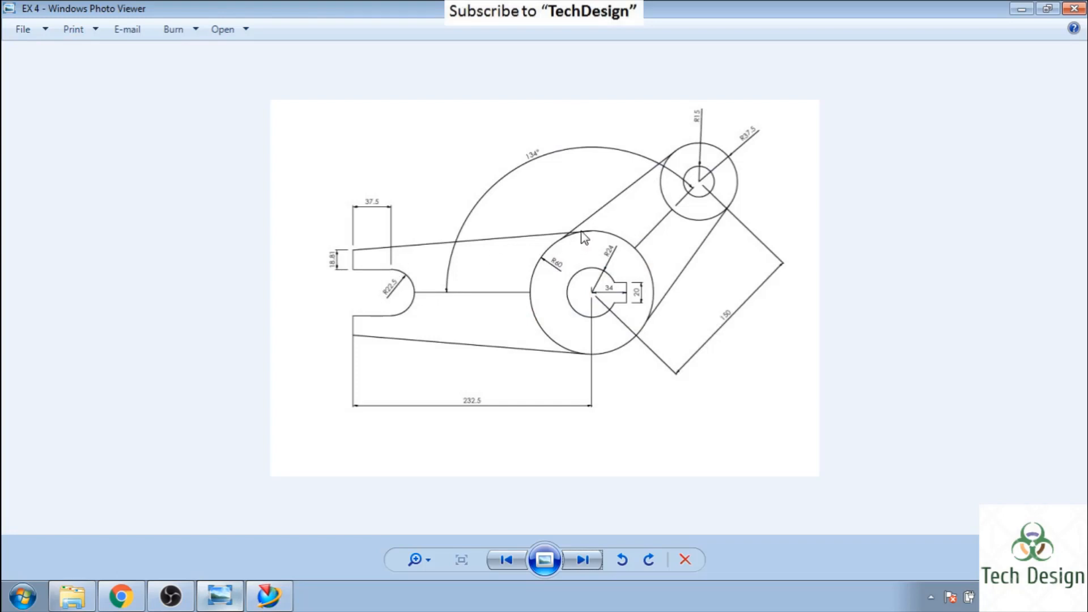
pyautogui.moveTo(533, 358)
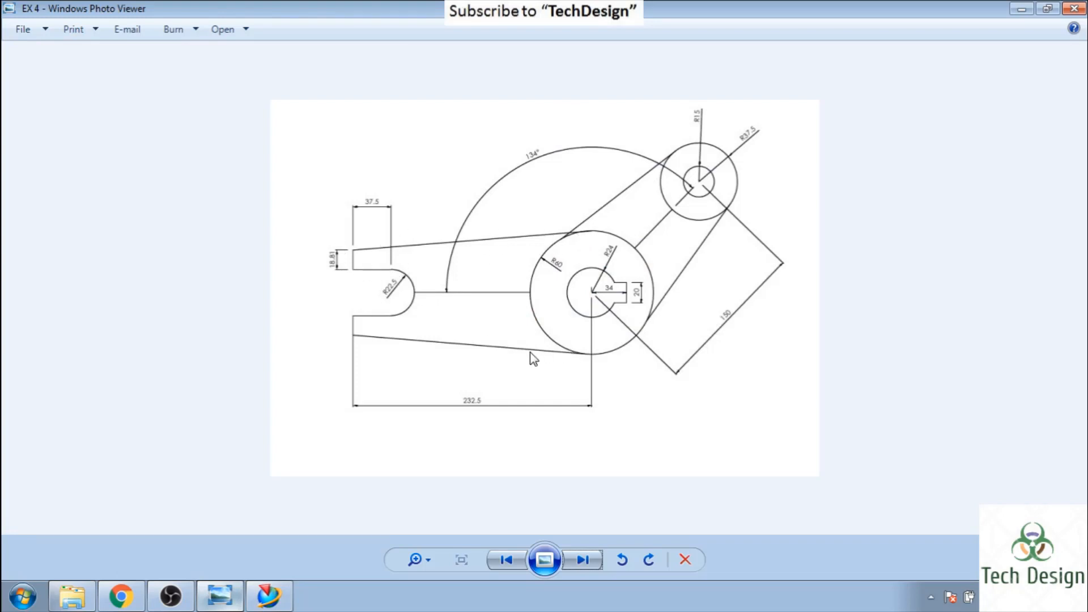
pyautogui.moveTo(329, 314)
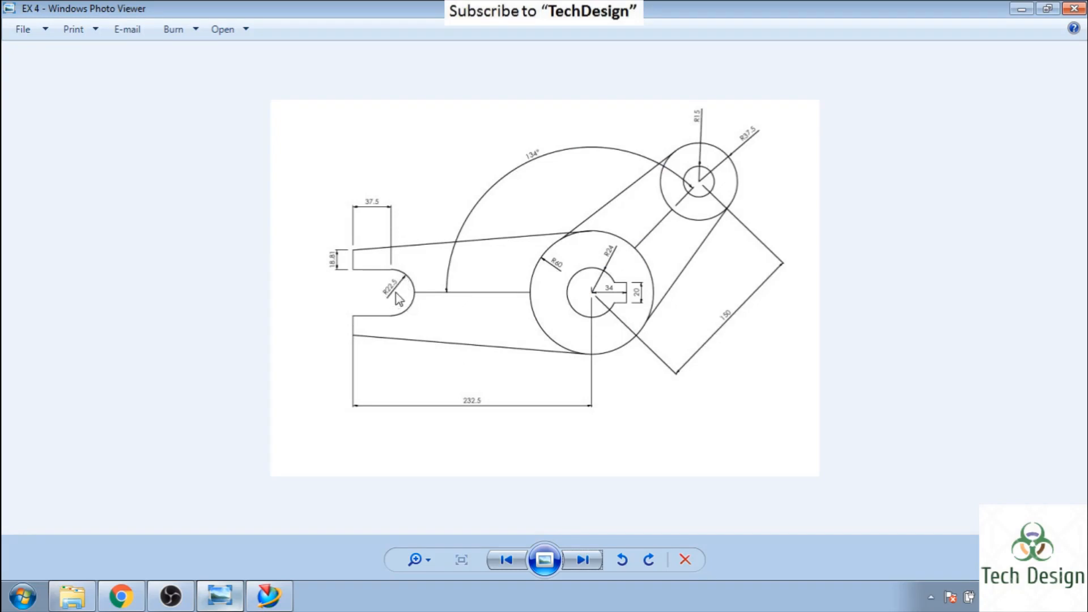
pyautogui.moveTo(405, 295)
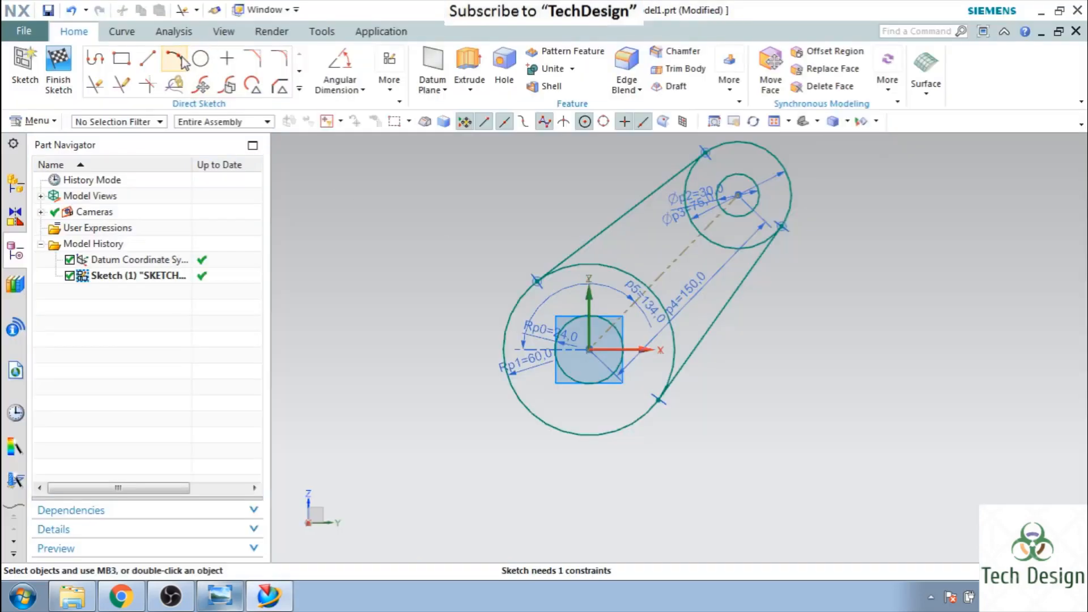
# Step: Draw the fork arc centred on the axis, dimension its radius 22.5 and constrain the centre on the axis
pyautogui.click(175, 58)
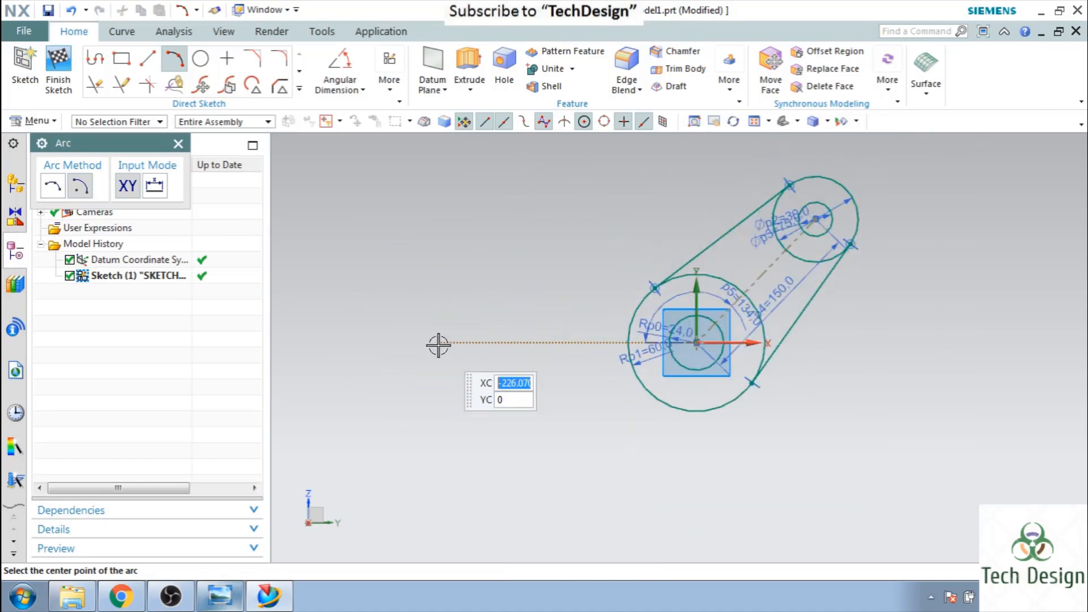
pyautogui.click(438, 344)
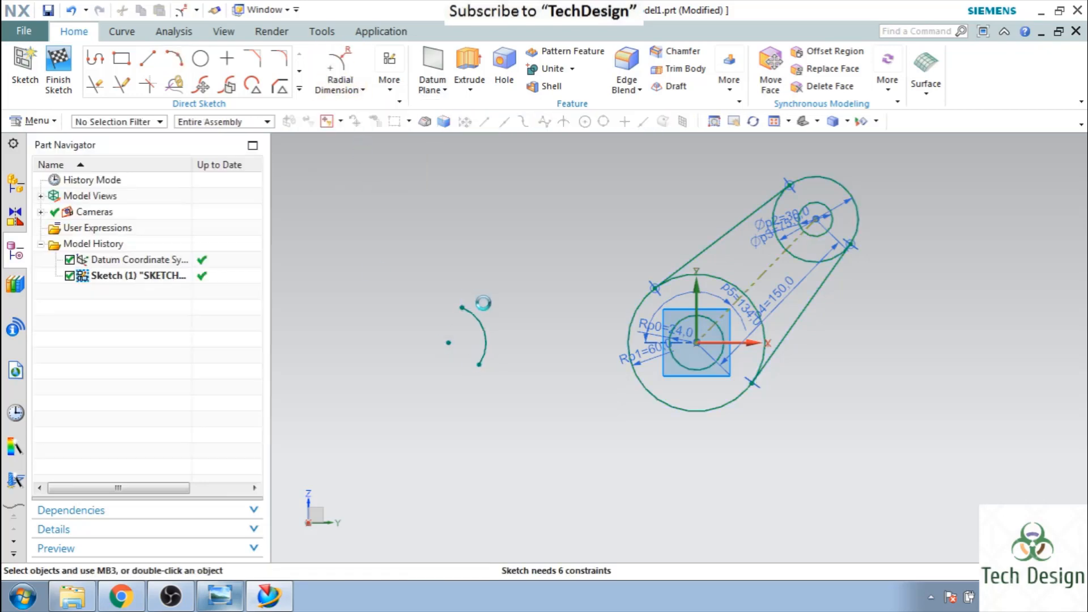
pyautogui.click(339, 65)
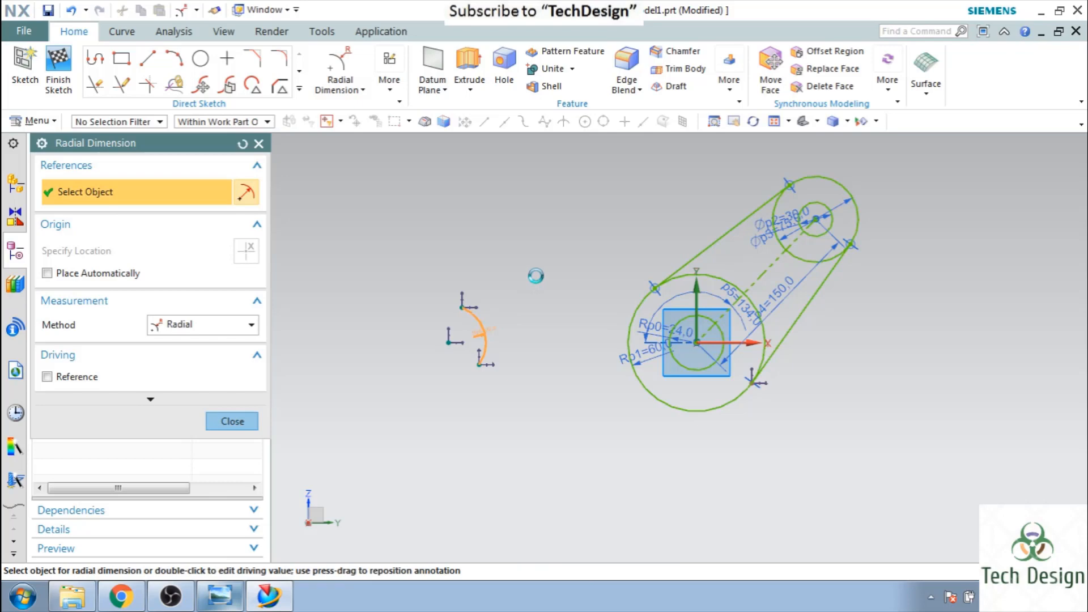
pyautogui.click(475, 330)
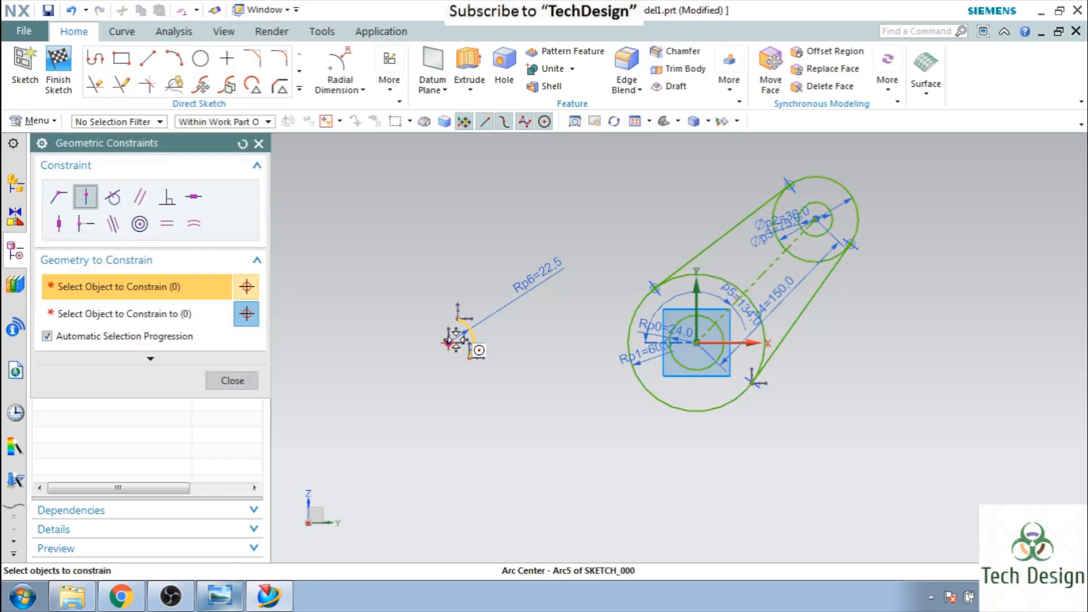
pyautogui.click(458, 340)
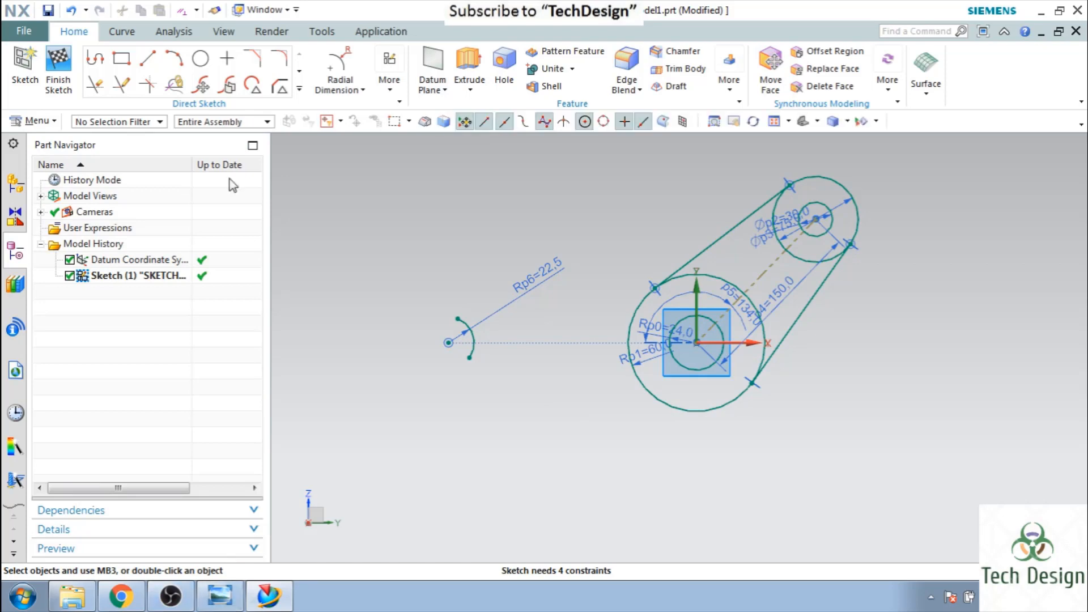
# Step: Draw two short horizontal lines and make them tangent to the arc ends
pyautogui.click(148, 58)
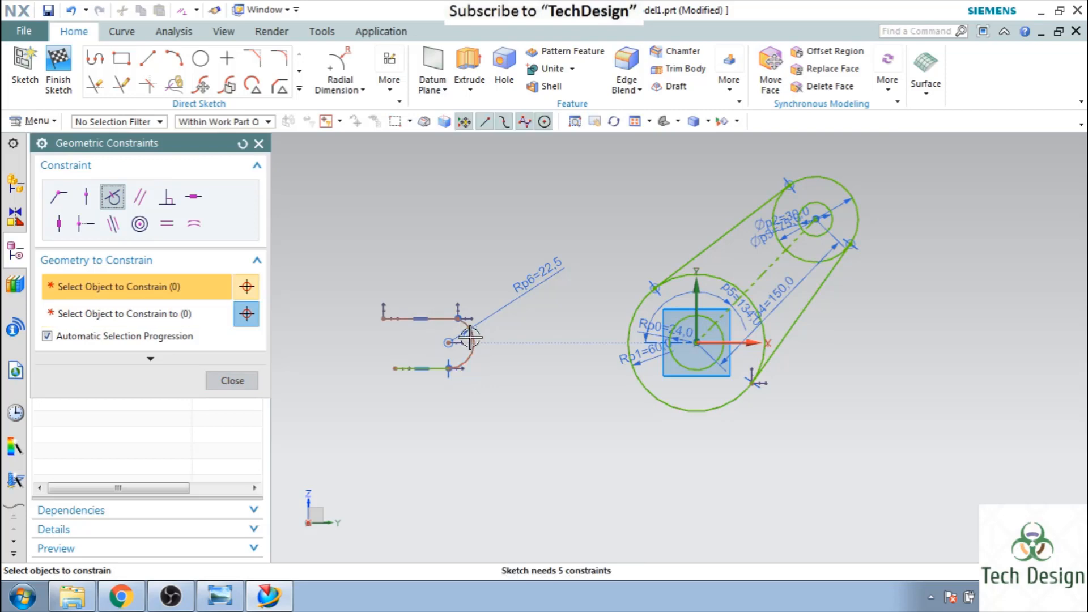
pyautogui.click(468, 340)
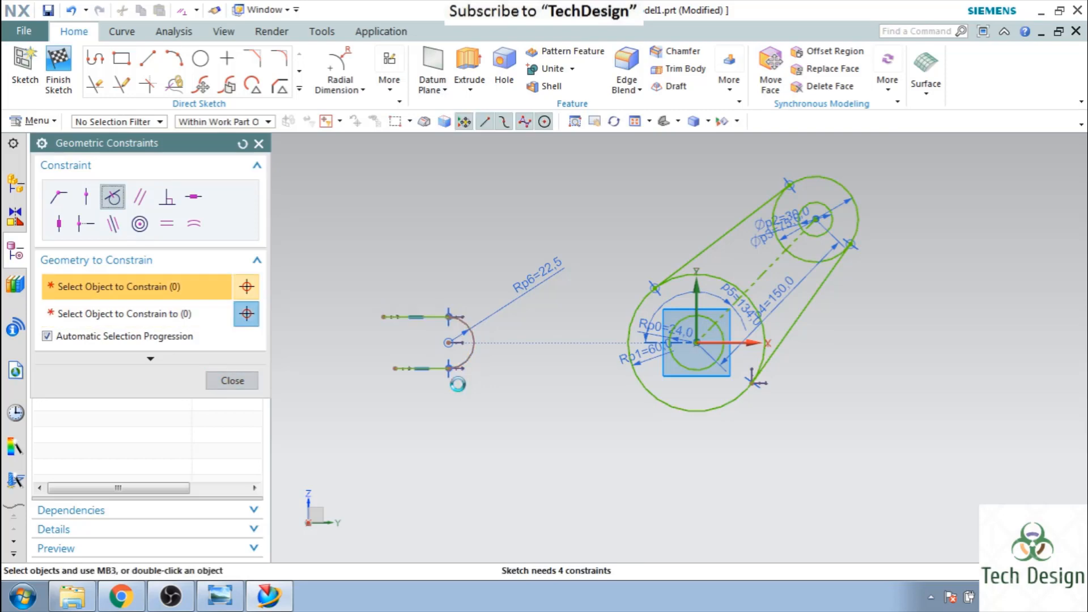
pyautogui.click(220, 595)
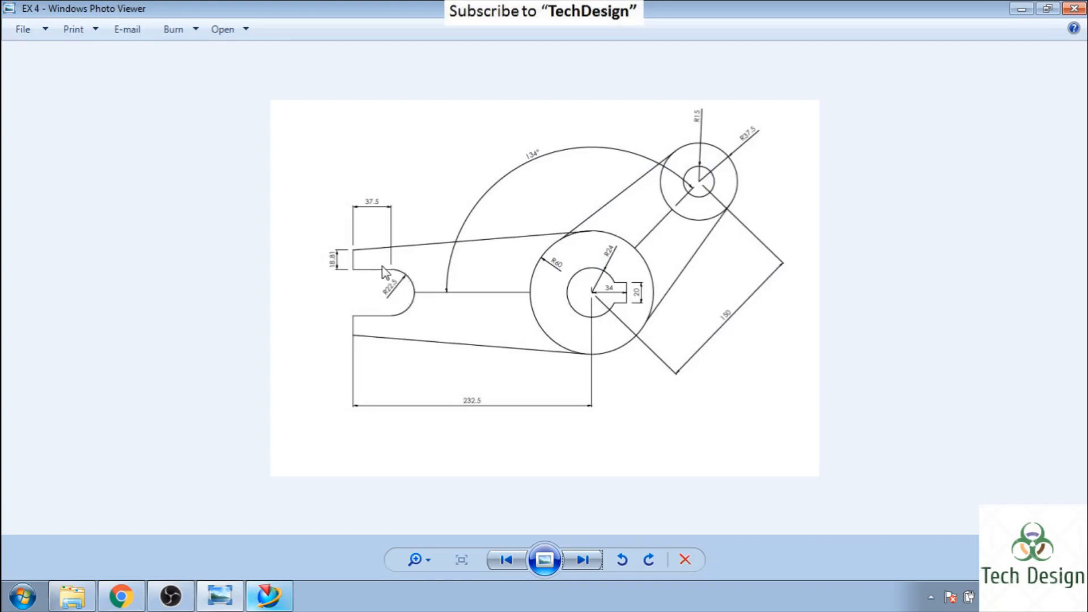
pyautogui.moveTo(1016, 12)
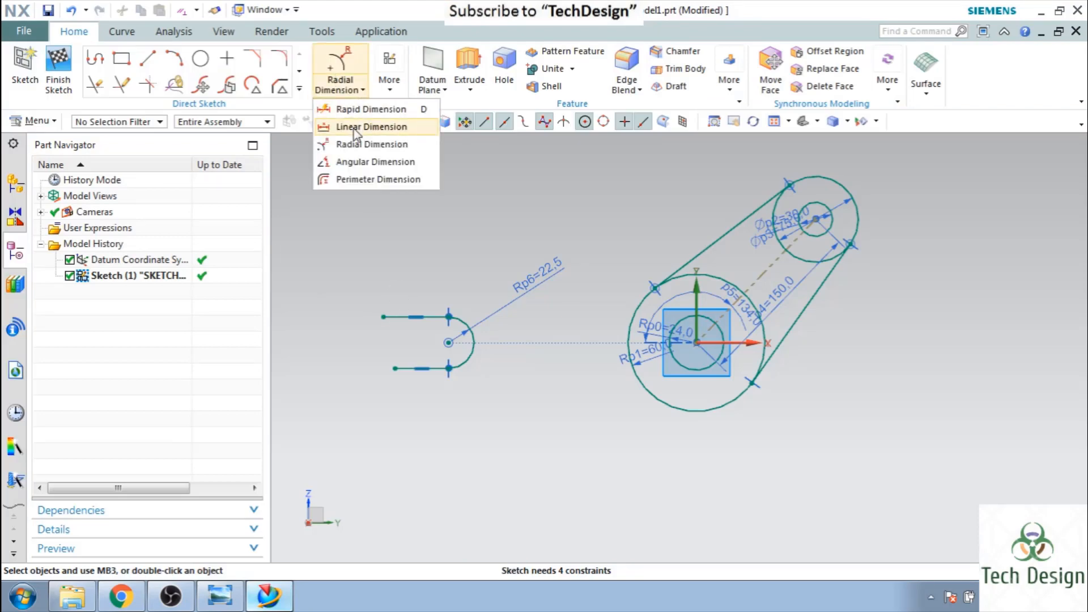
# Step: Dimension both short fork lines to a length of 37.5 with Linear Dimension
pyautogui.click(372, 126)
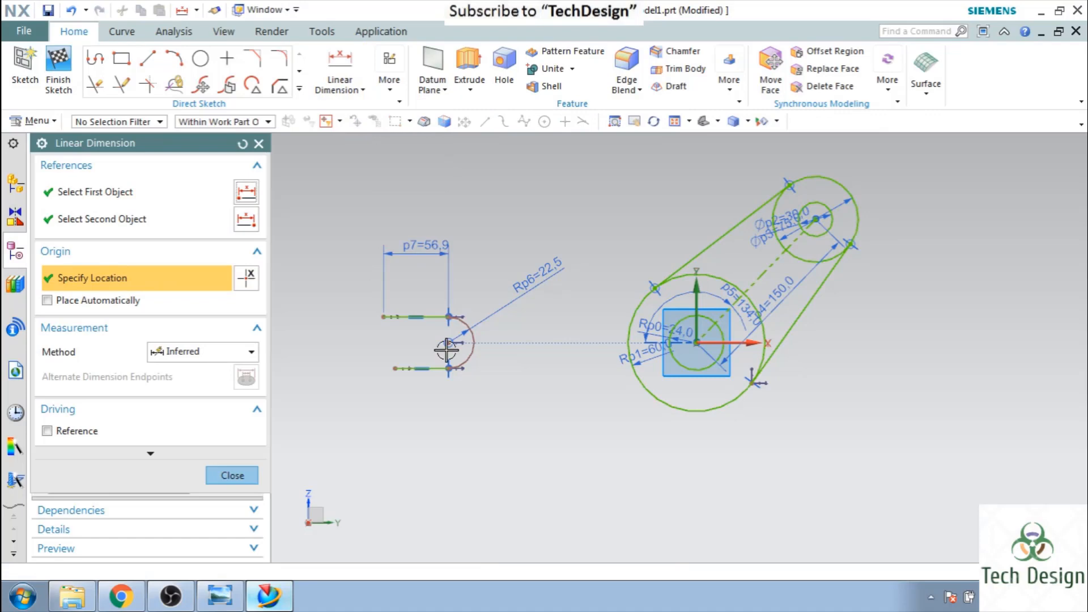
pyautogui.click(472, 364)
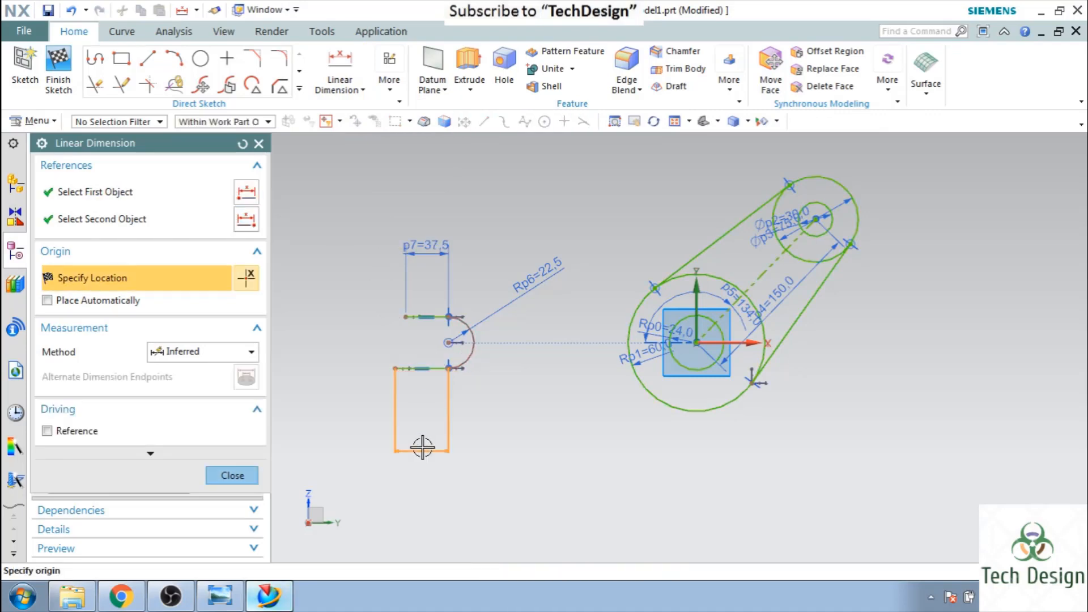
pyautogui.click(422, 448)
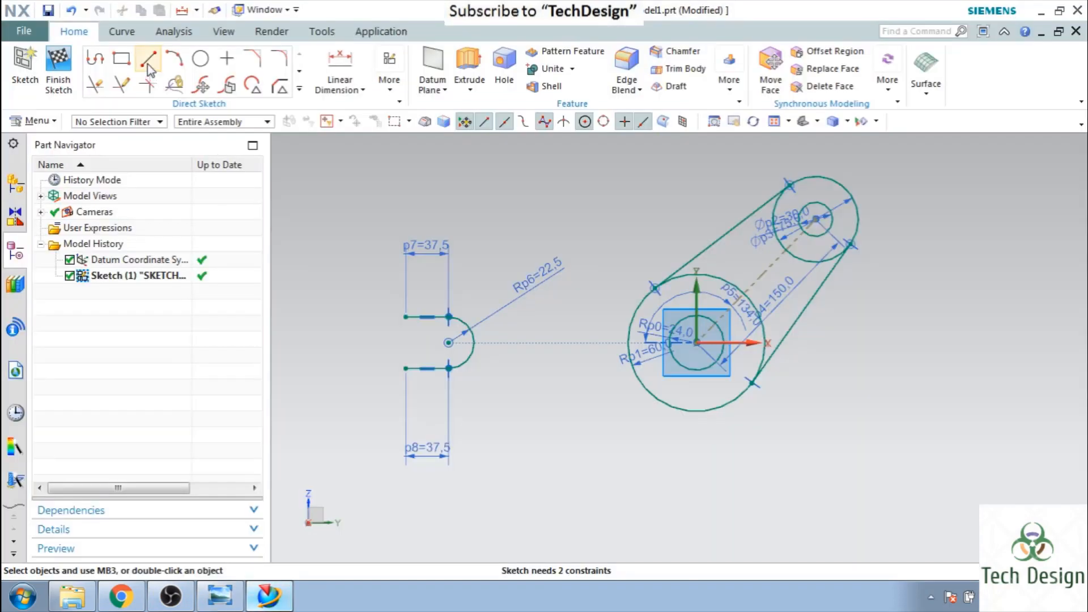
# Step: Draw vertical end lines on both prongs and dimension the upper one to 18.8
pyautogui.click(147, 58)
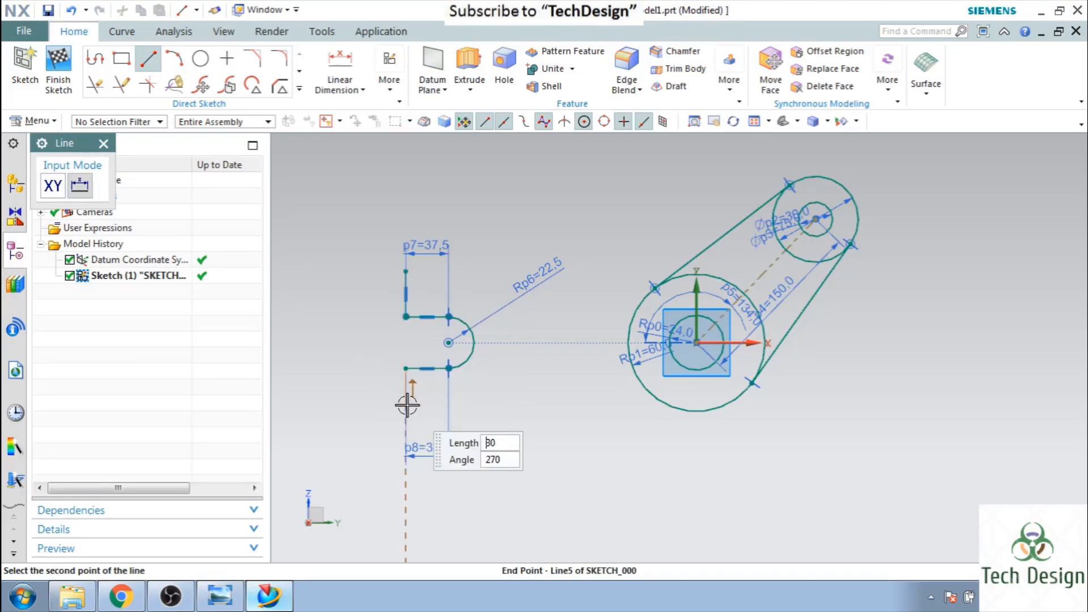
pyautogui.click(219, 595)
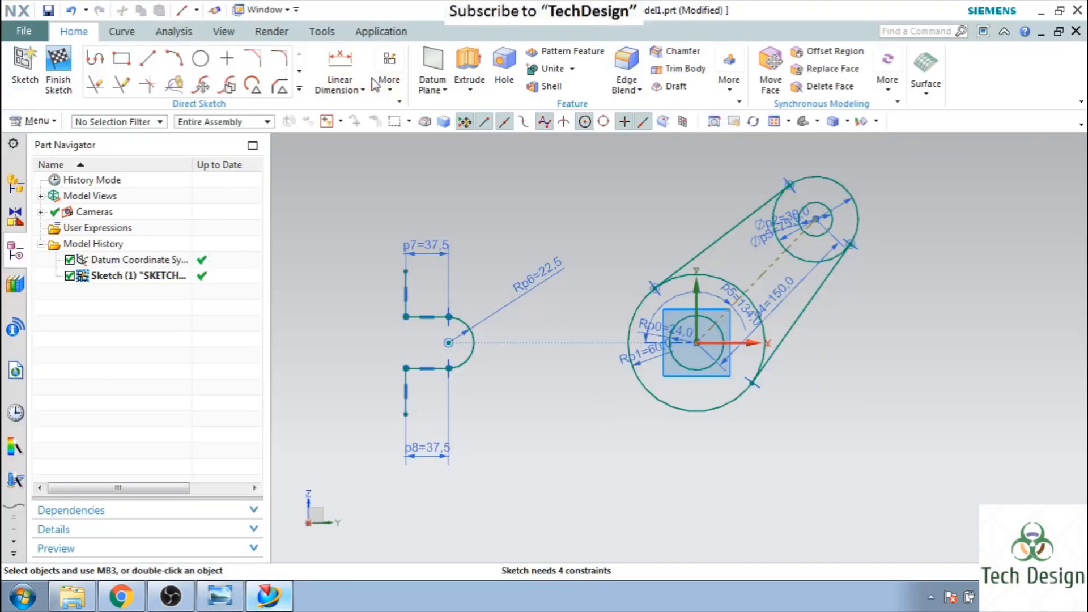
pyautogui.click(339, 69)
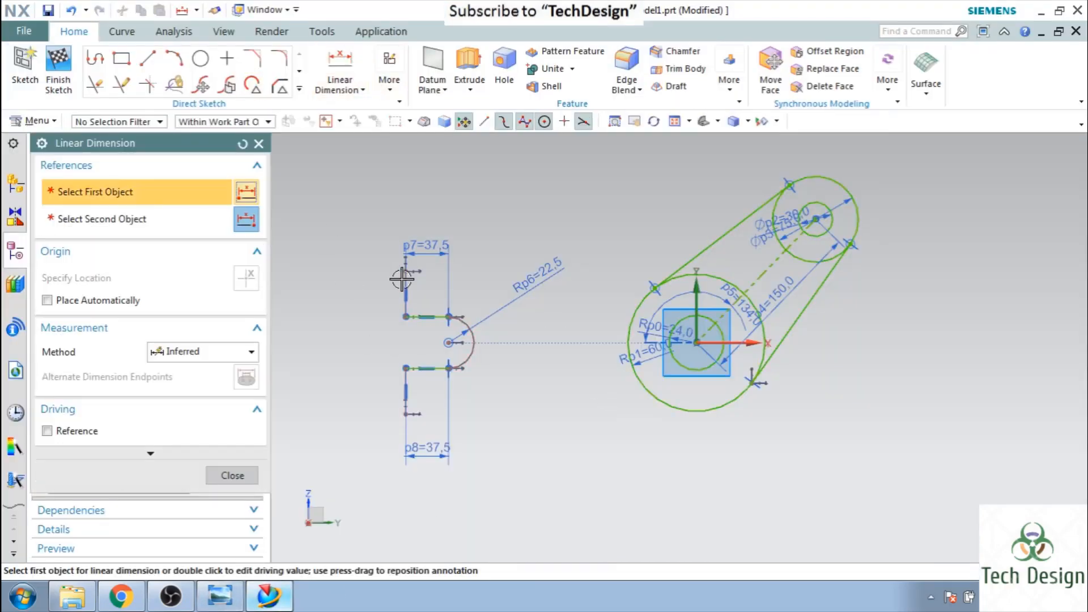
pyautogui.click(403, 271)
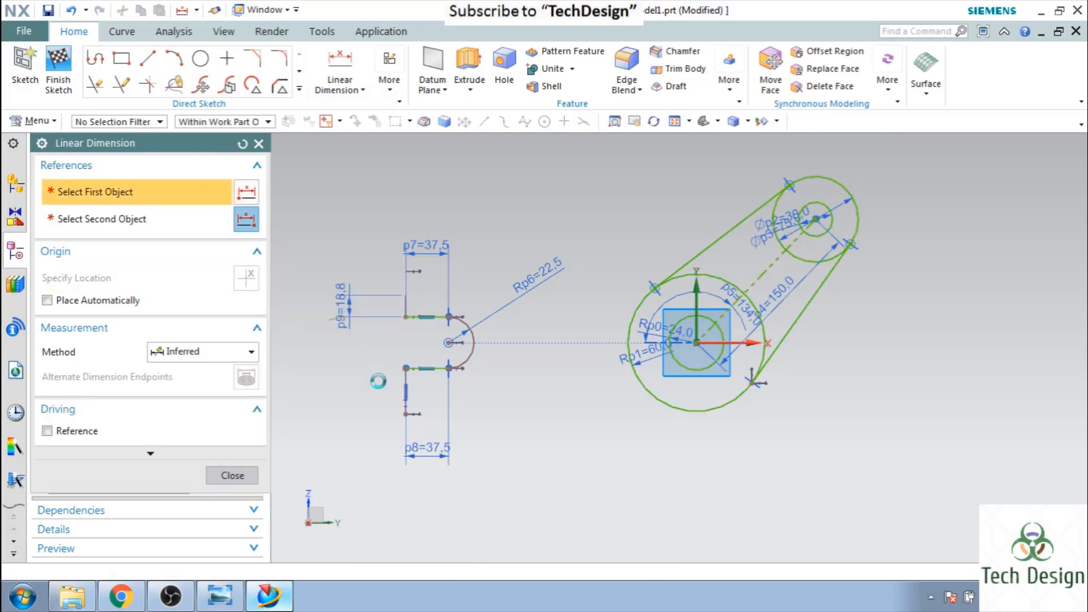
# Step: Dimension the lower fork end line to 18.8
pyautogui.click(378, 381)
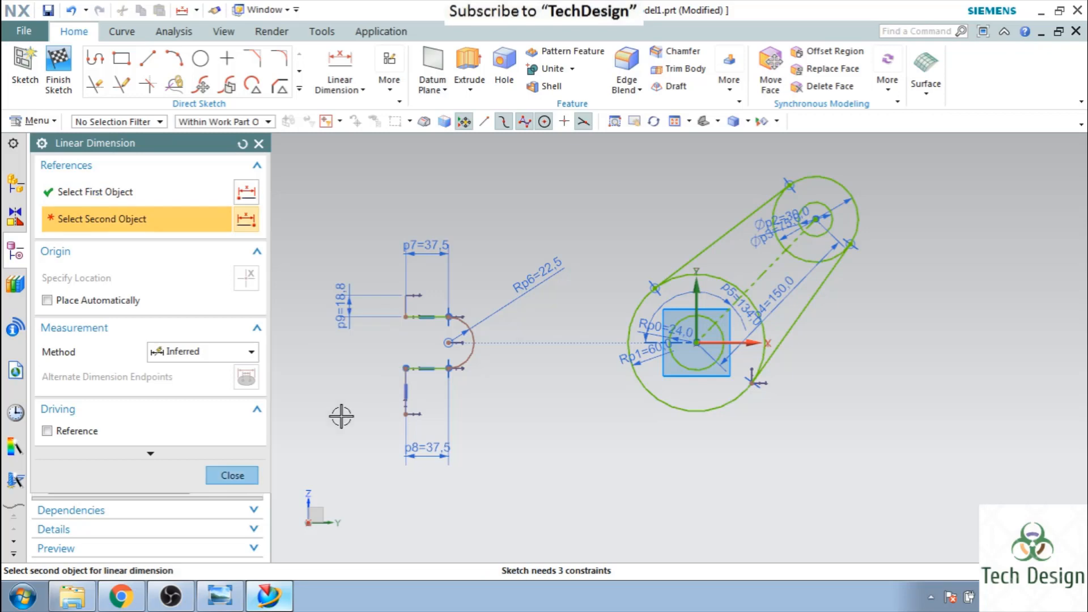
pyautogui.click(354, 401)
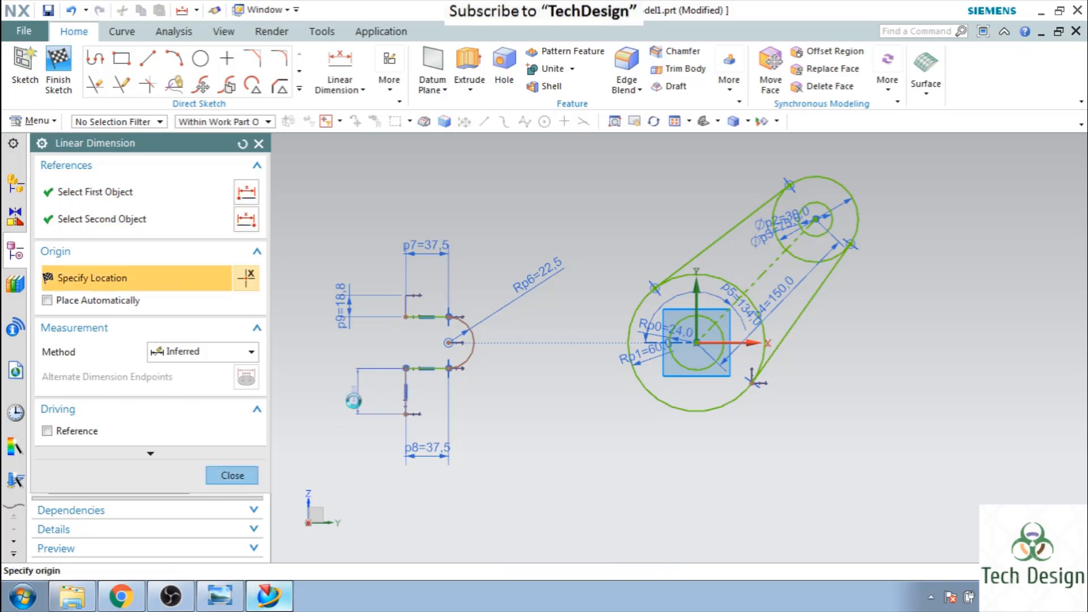
pyautogui.click(375, 469)
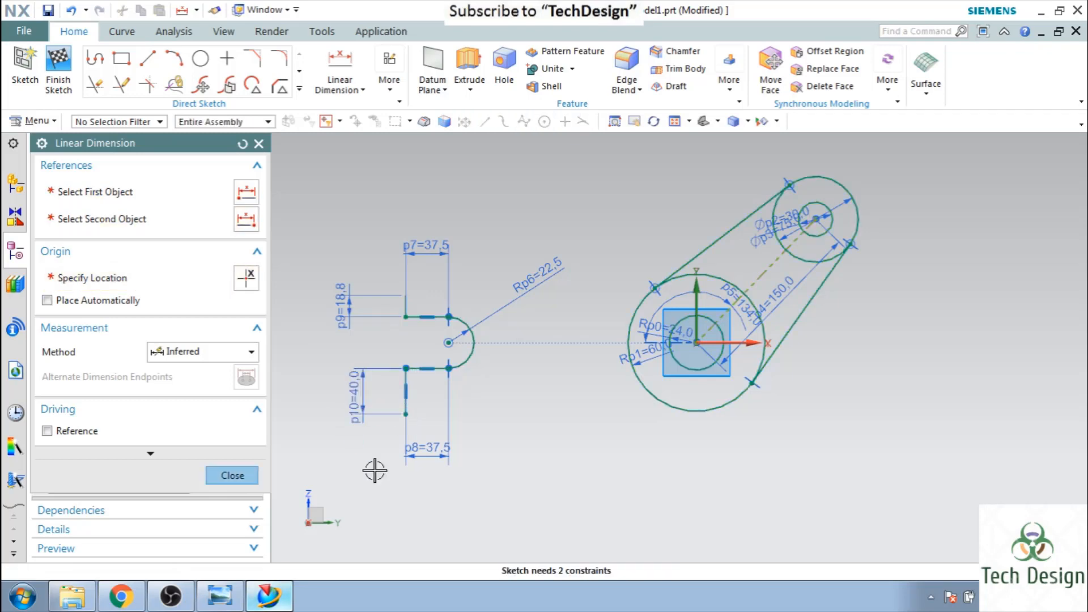
pyautogui.click(231, 475)
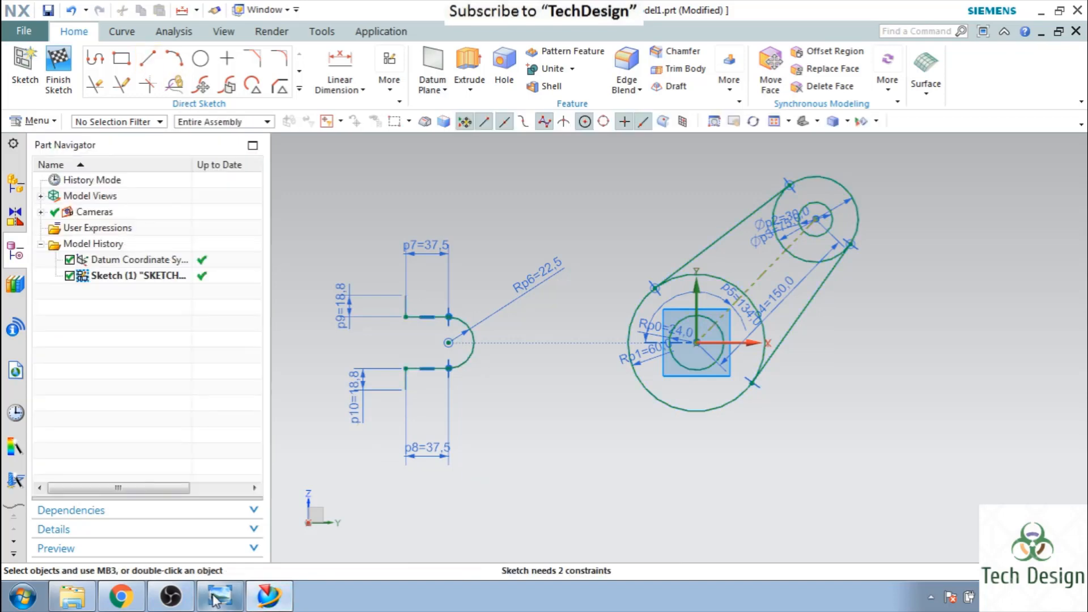
# Step: Draw a line from each outer fork corner to the large circle, comparing with the reference
pyautogui.click(219, 595)
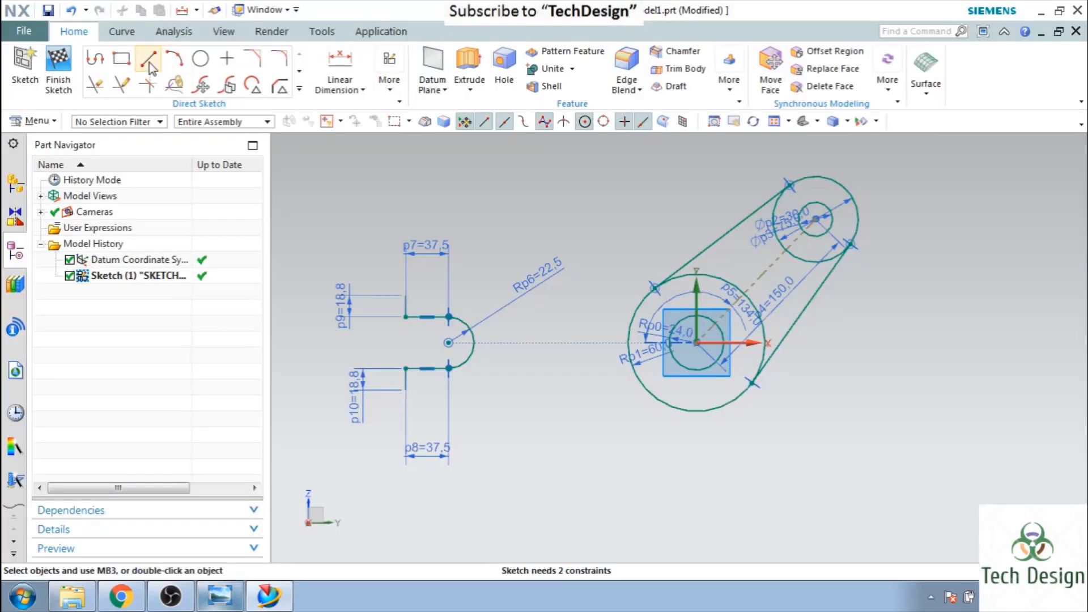
pyautogui.click(147, 58)
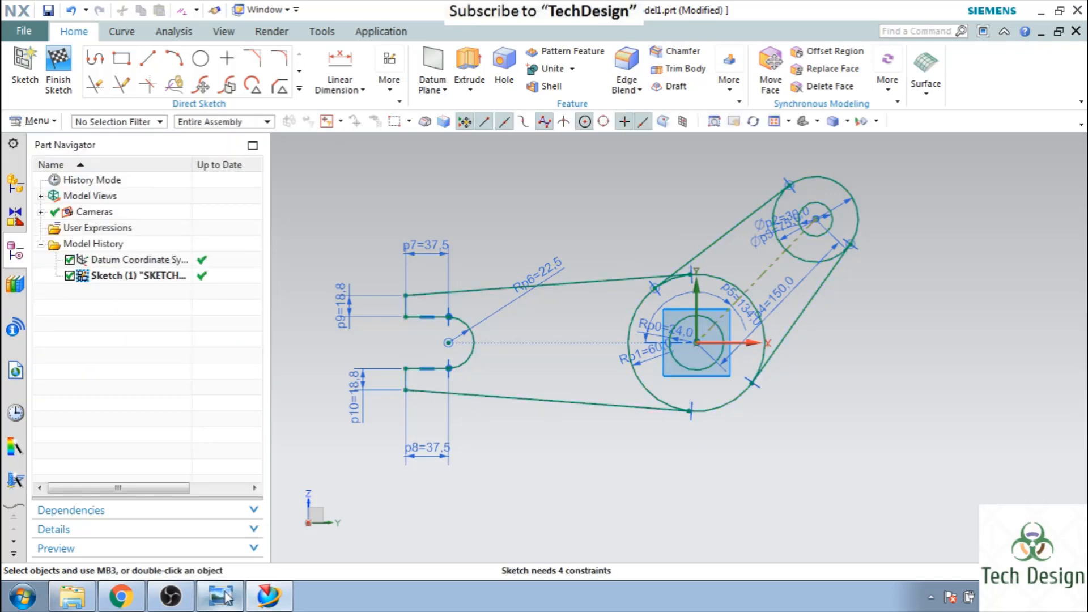
pyautogui.click(218, 596)
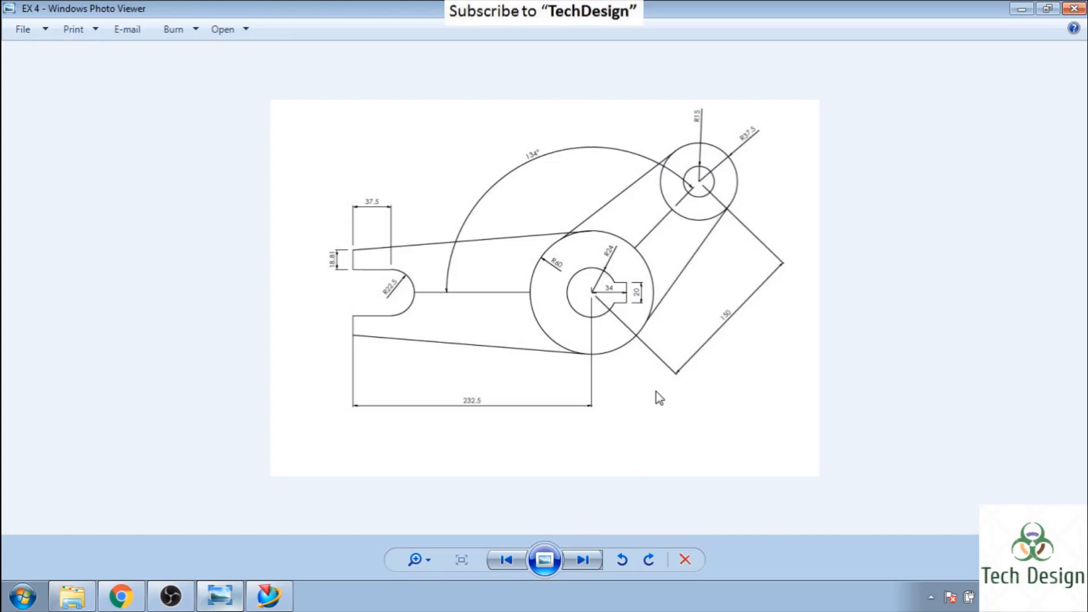
pyautogui.moveTo(635, 294)
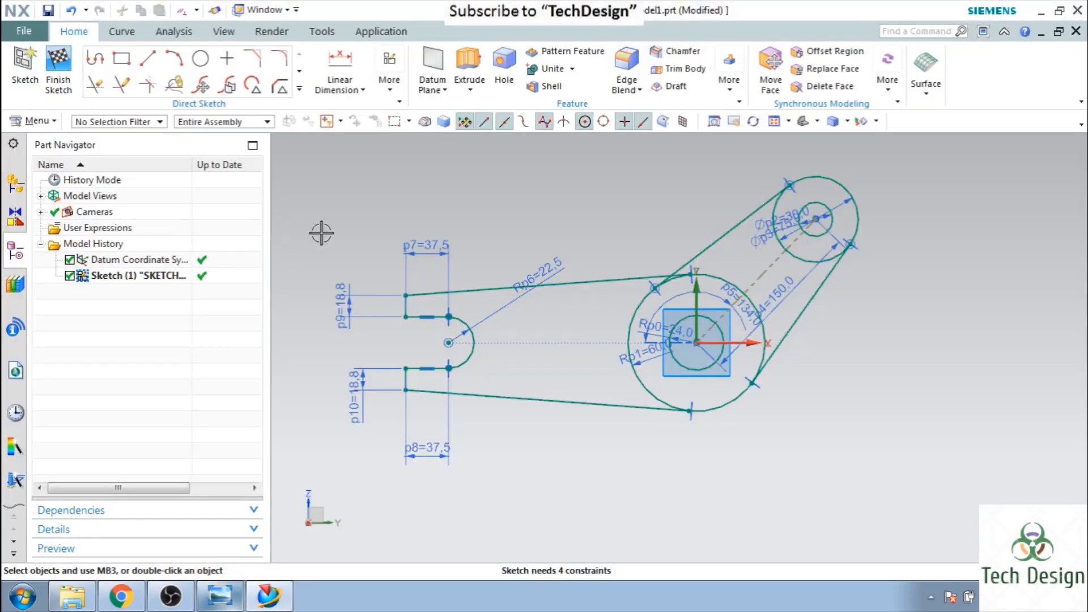
# Step: Draw the keyway rectangle across the bore edge
pyautogui.click(122, 58)
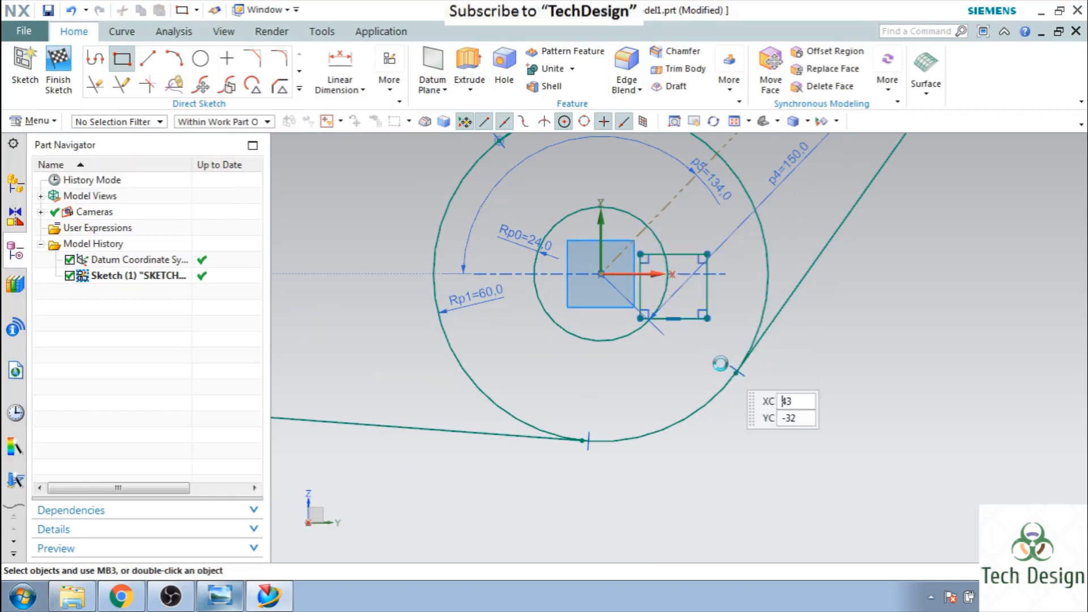
pyautogui.click(220, 595)
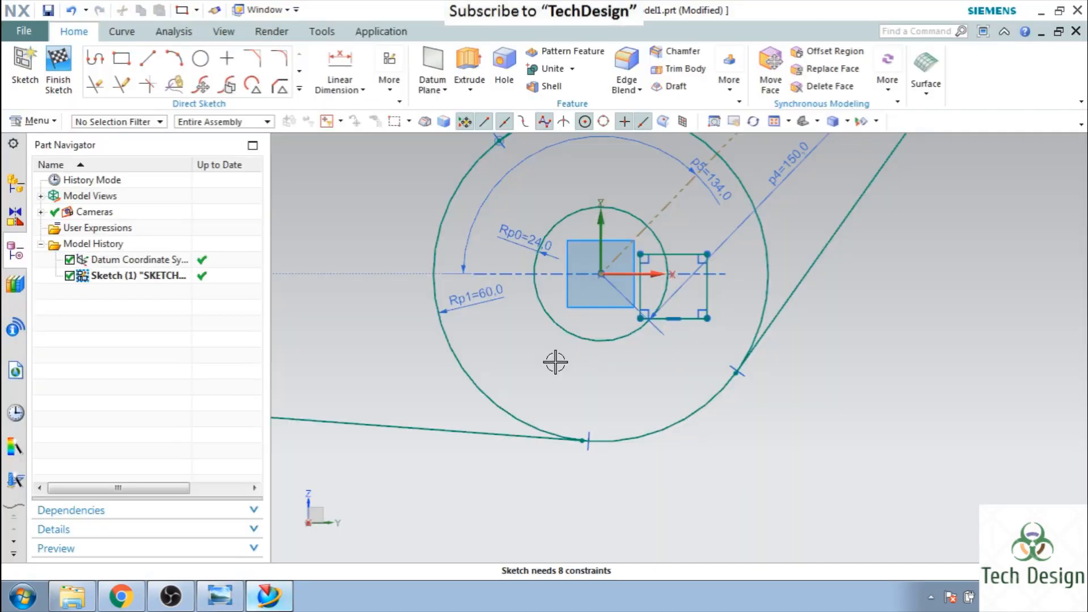
# Step: Dimension the keyway 20 high and its right edge 34 from the centre
pyautogui.click(339, 69)
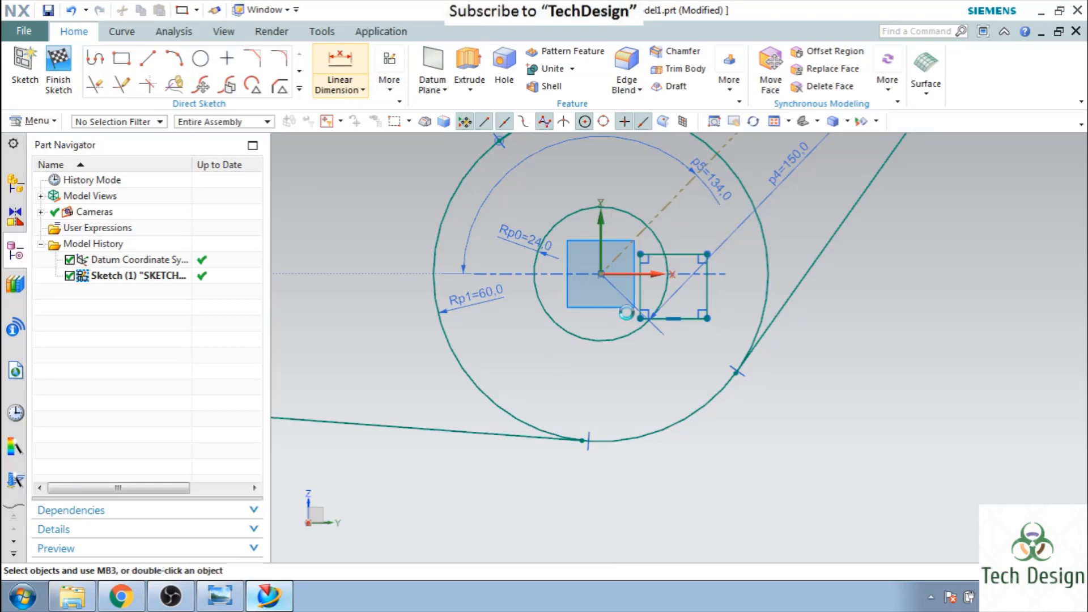
pyautogui.click(339, 69)
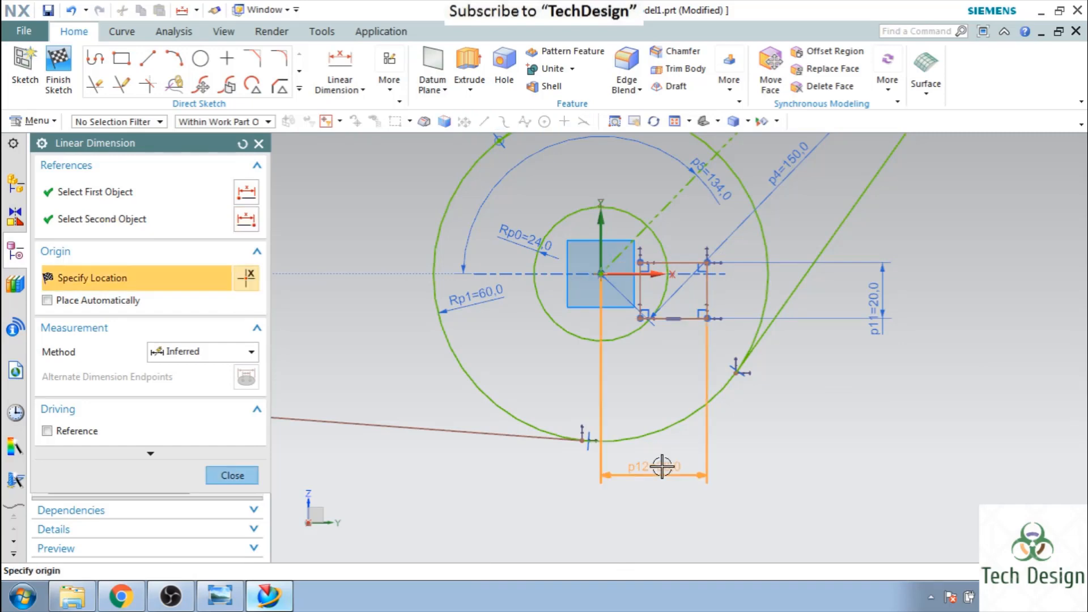
pyautogui.click(663, 467)
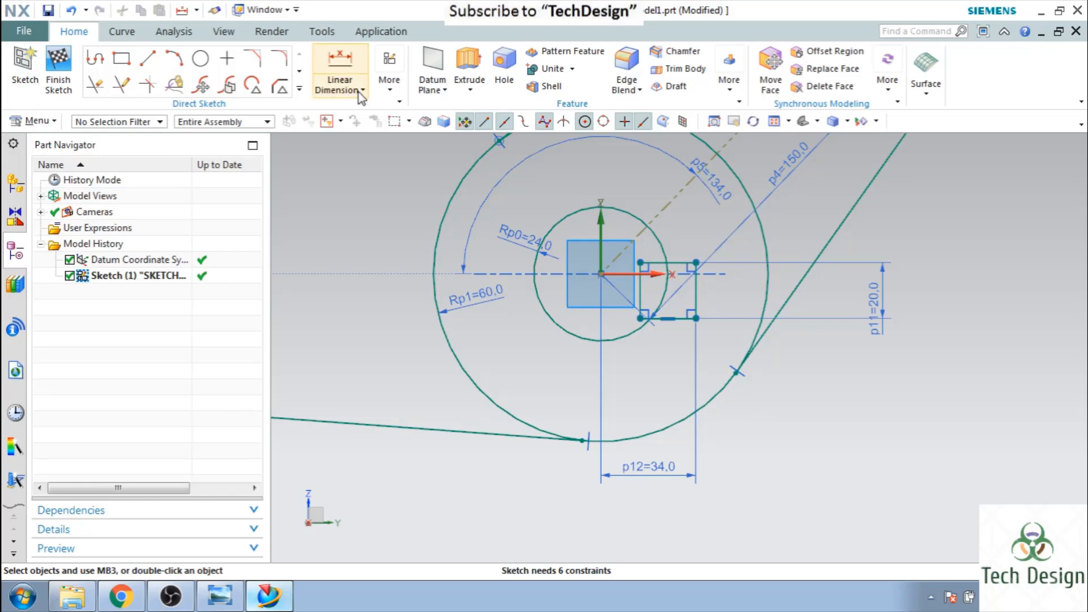
# Step: Make the keyway's top and bottom lines symmetric about the horizontal axis via Make Symmetric
pyautogui.click(389, 66)
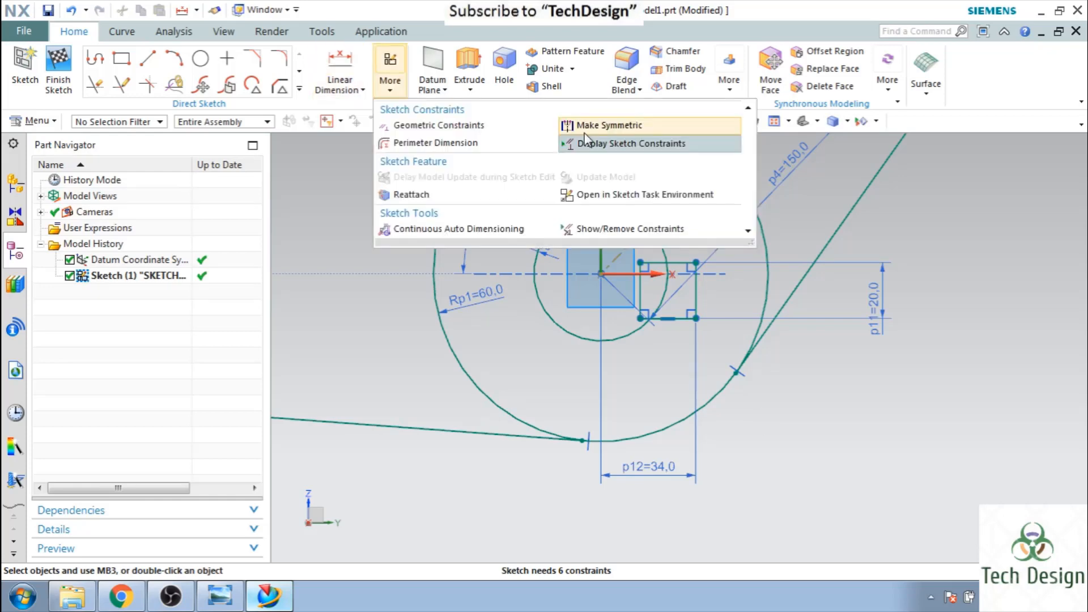
pyautogui.click(607, 125)
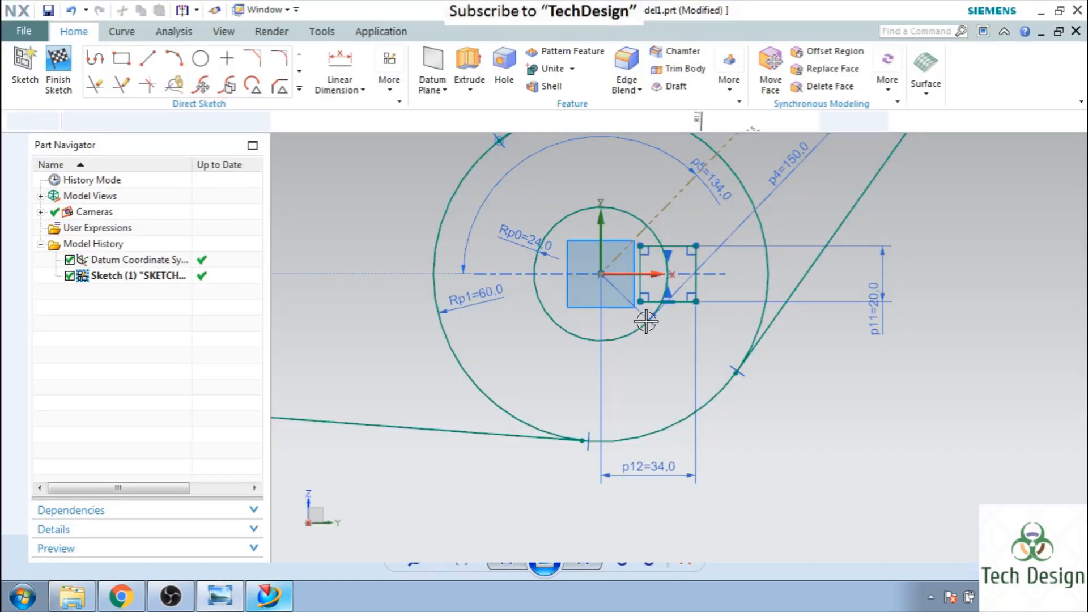
# Step: Quick Trim the bore arc inside the keyway, then show the reference drawing for comparison
pyautogui.click(95, 84)
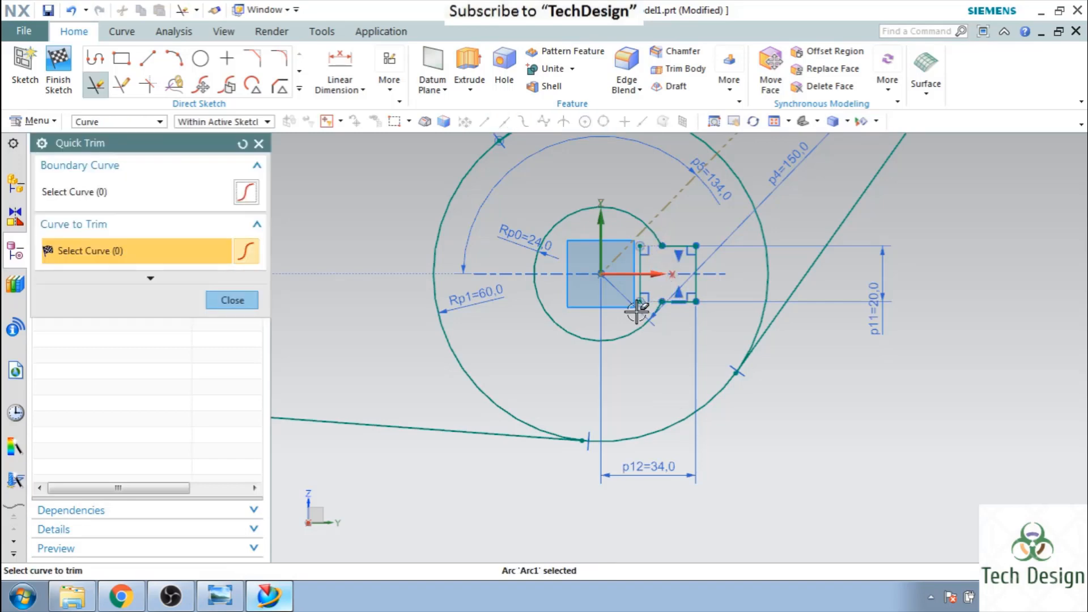
pyautogui.click(231, 299)
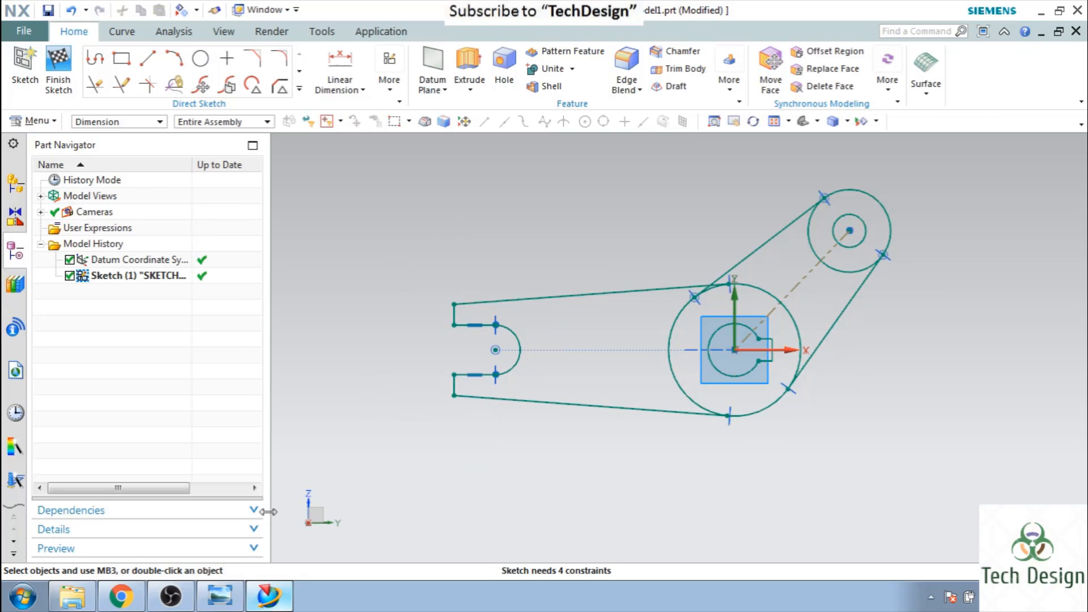
pyautogui.click(219, 595)
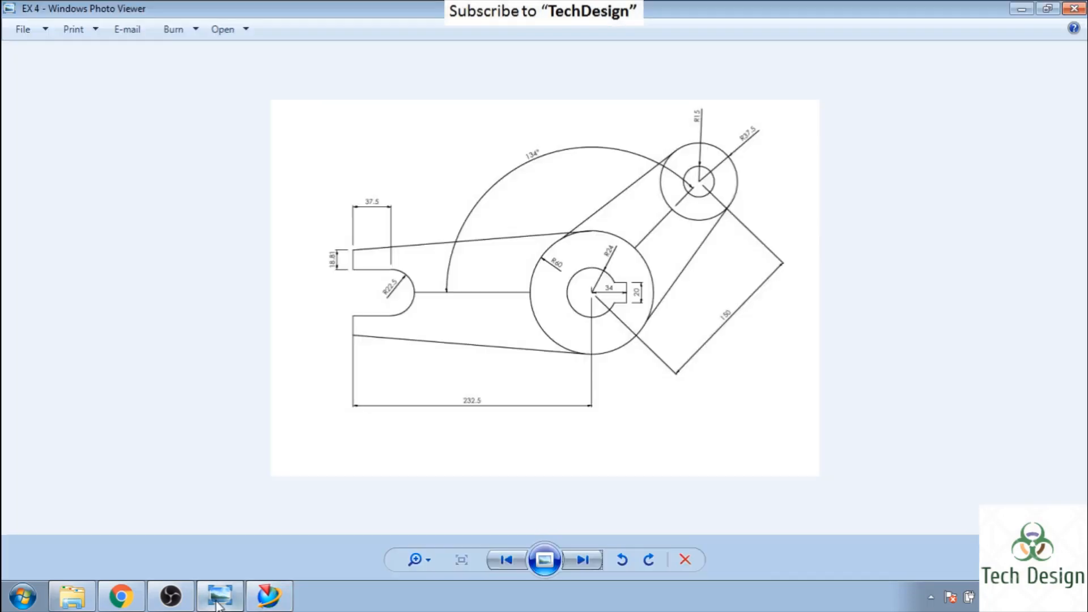